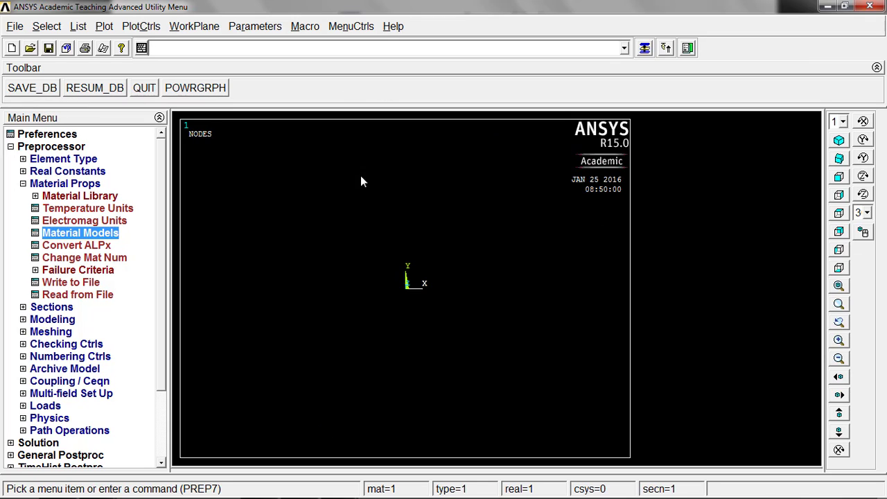
Bring up the WP Settings dialog from the WorkPlane menu
{"action": "left_click", "coordinate": [194, 26]}
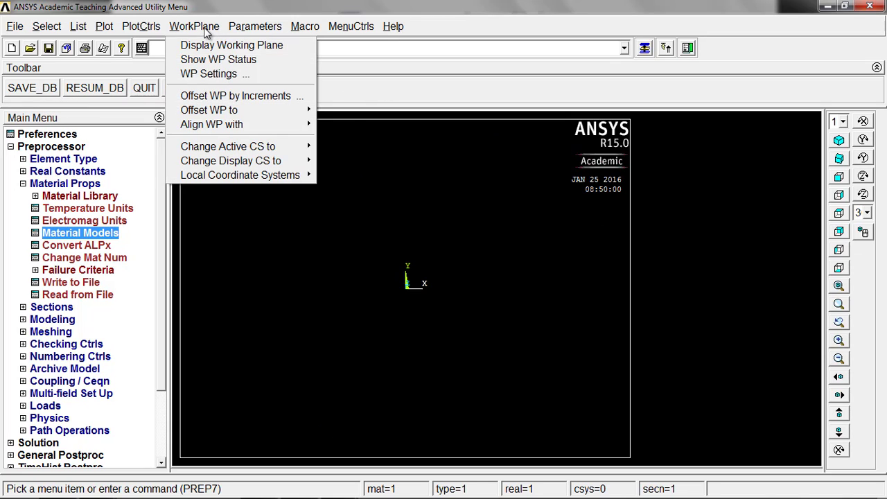
{"action": "mouse_move", "coordinate": [208, 74]}
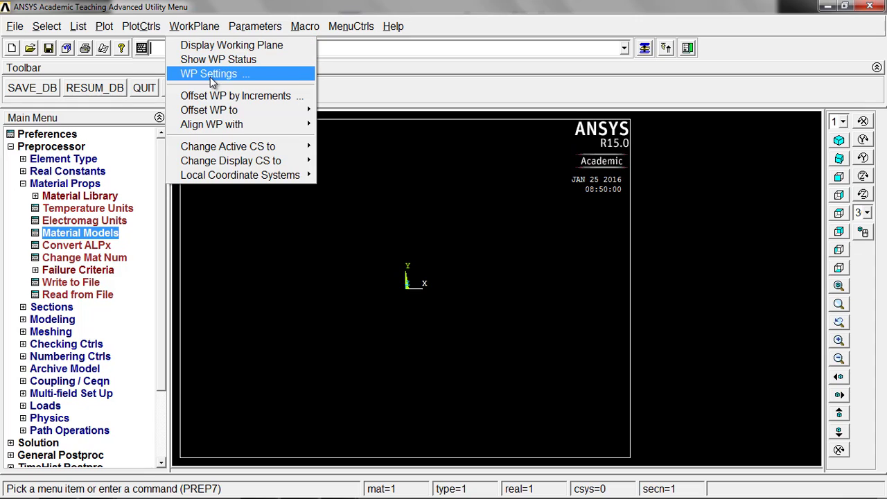
{"action": "left_click", "coordinate": [208, 73]}
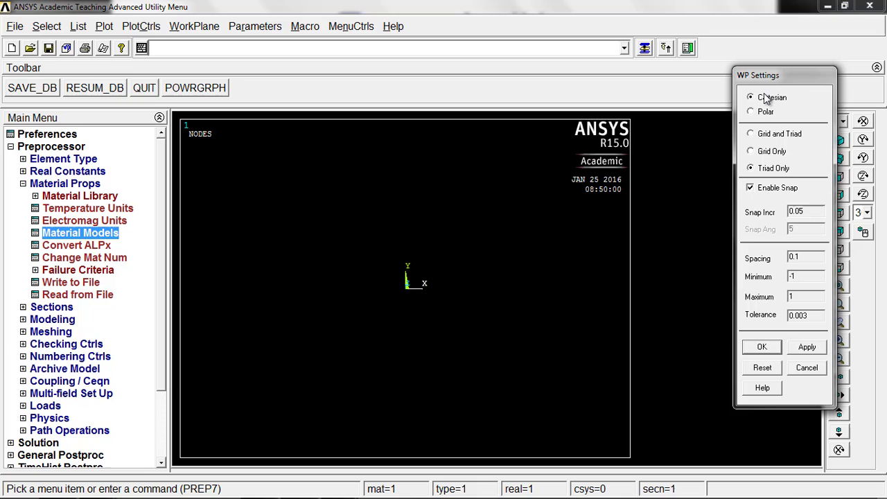
{"action": "mouse_move", "coordinate": [761, 131]}
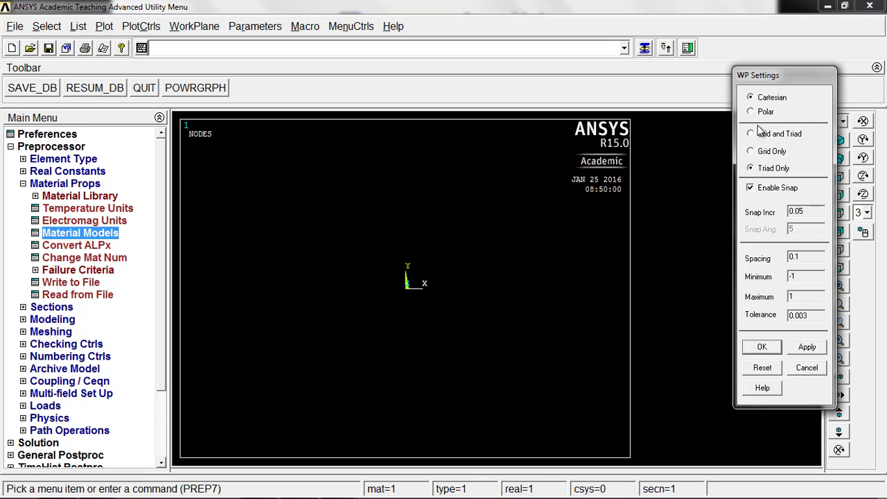
{"action": "mouse_move", "coordinate": [399, 284]}
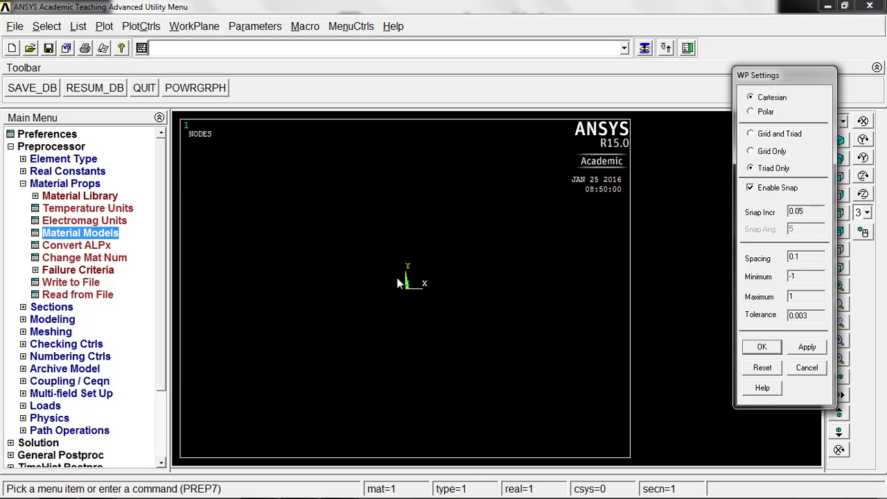
{"action": "mouse_move", "coordinate": [388, 271]}
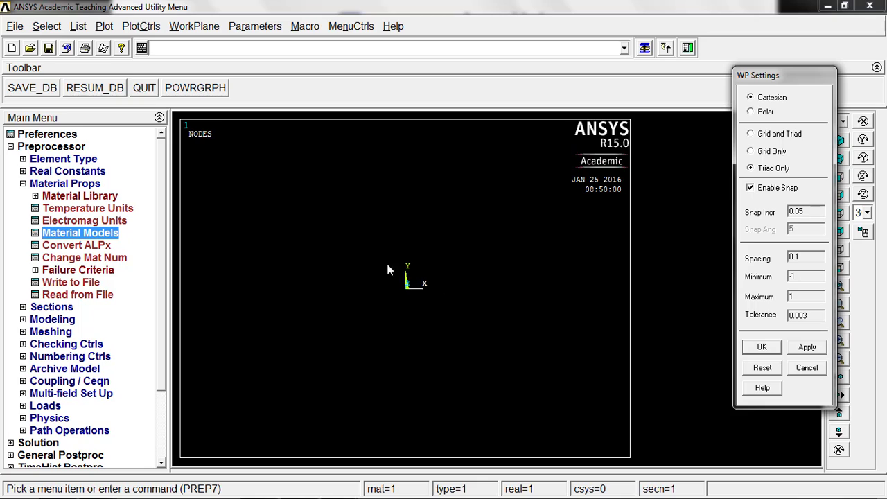
{"action": "mouse_move", "coordinate": [743, 195]}
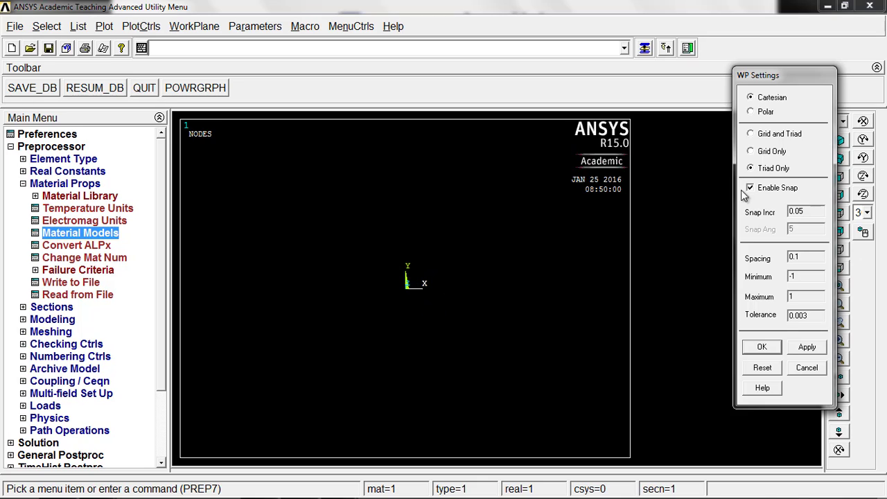
Choose Grid and Triad with snap increment 12, spacing 12, minimum 0 and maximum 72
{"action": "left_click", "coordinate": [750, 133]}
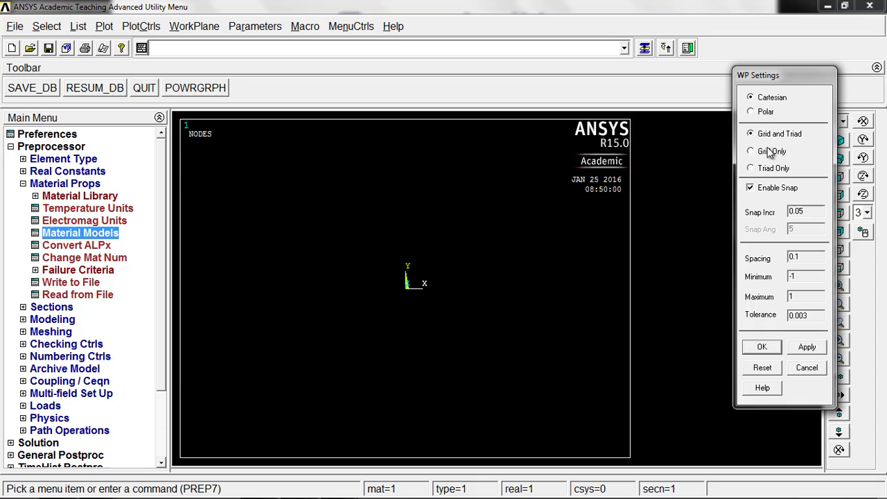
{"action": "left_click", "coordinate": [804, 211]}
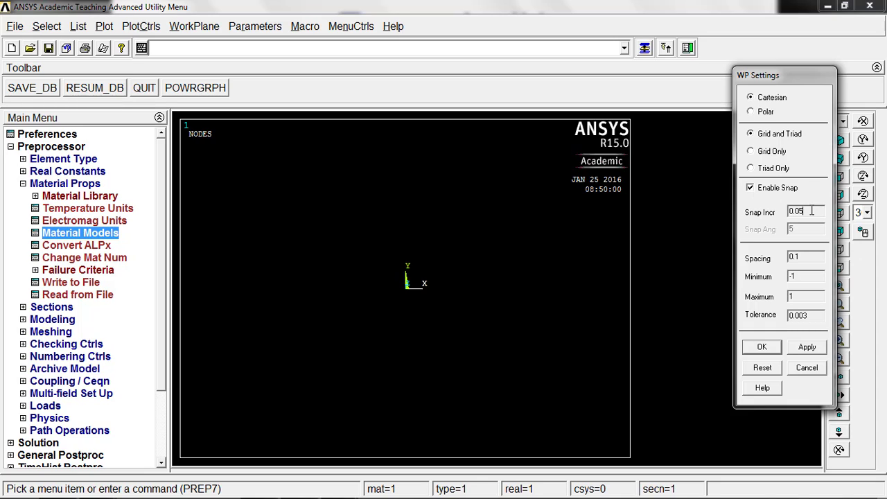
{"action": "triple_click", "coordinate": [804, 211]}
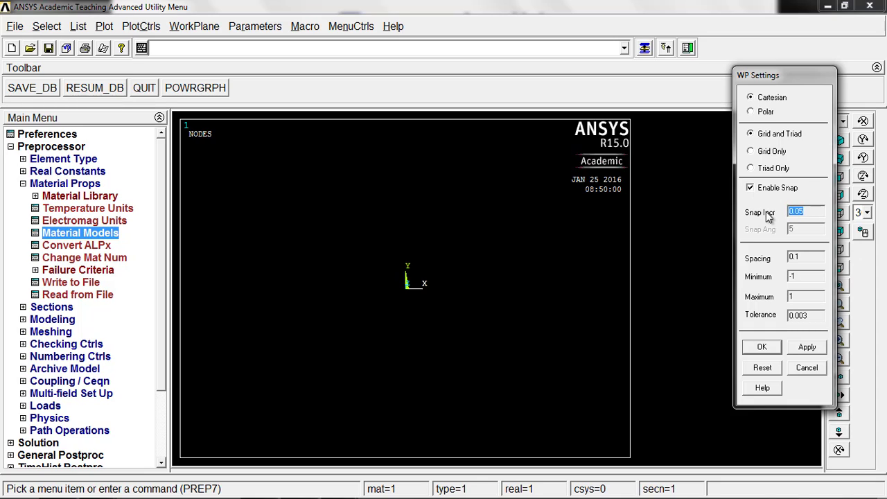
{"action": "type", "text": "12"}
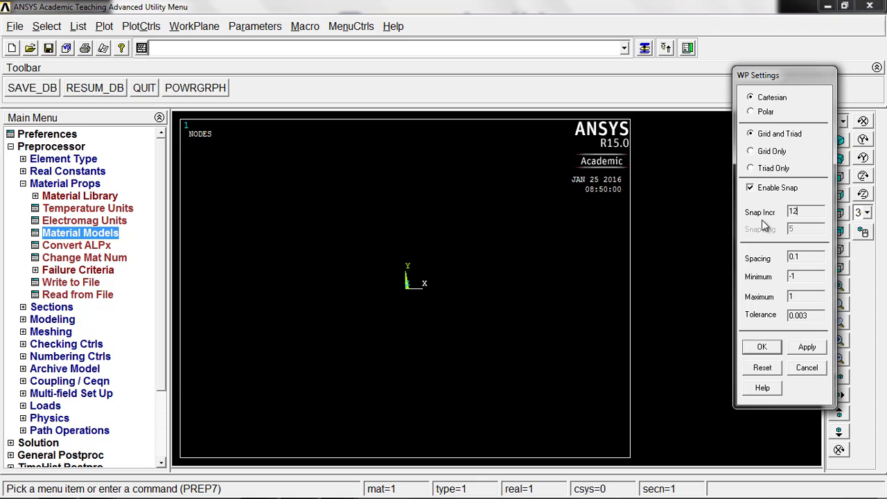
{"action": "mouse_move", "coordinate": [754, 231]}
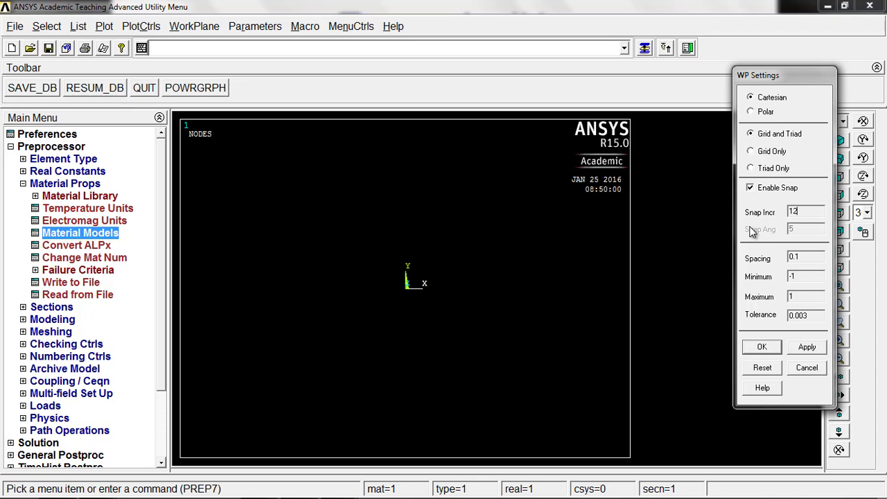
{"action": "mouse_move", "coordinate": [762, 230]}
{"action": "type", "text": "12"}
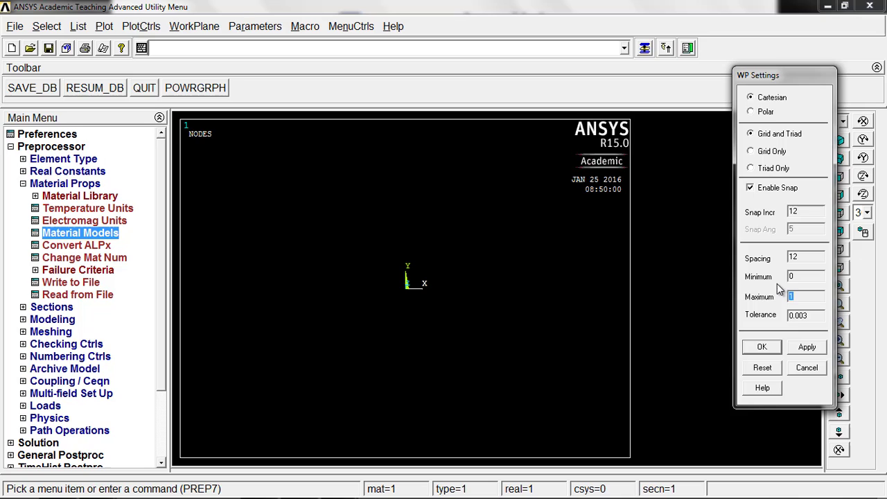
{"action": "type", "text": "72"}
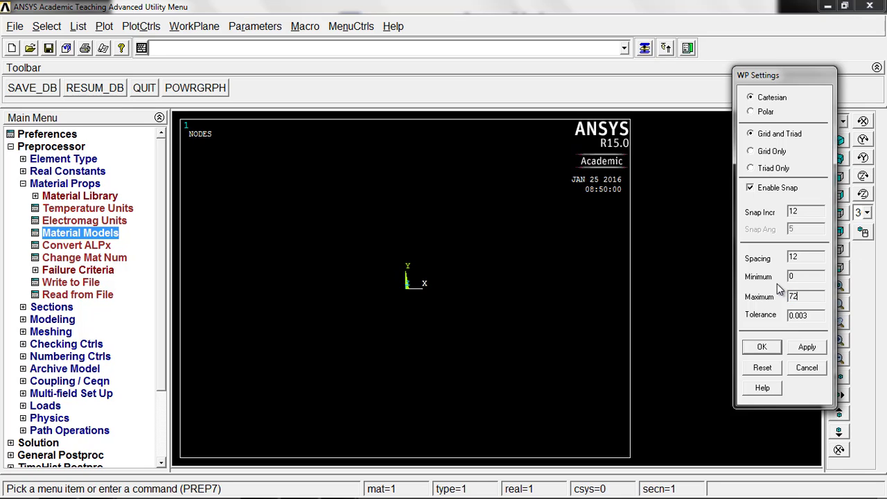
{"action": "key", "text": "alt+tab"}
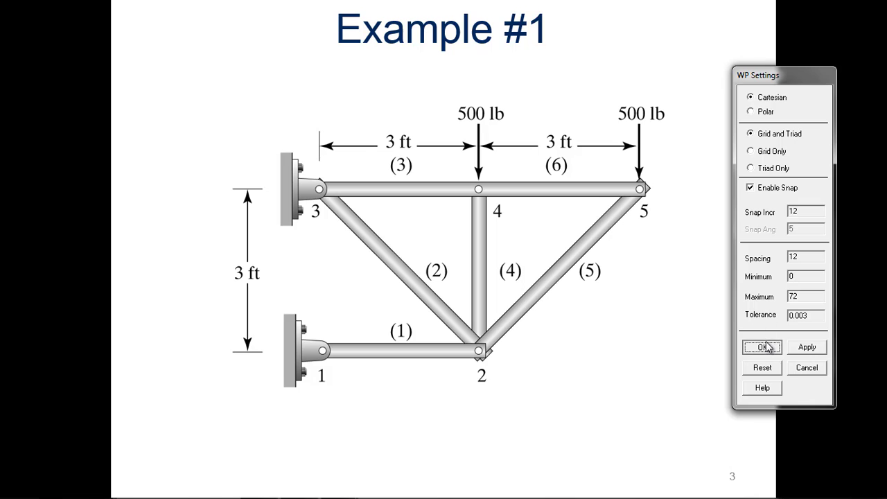
Accept the WP Settings so the 72-unit grid appears in the graphics window
{"action": "left_click", "coordinate": [761, 347]}
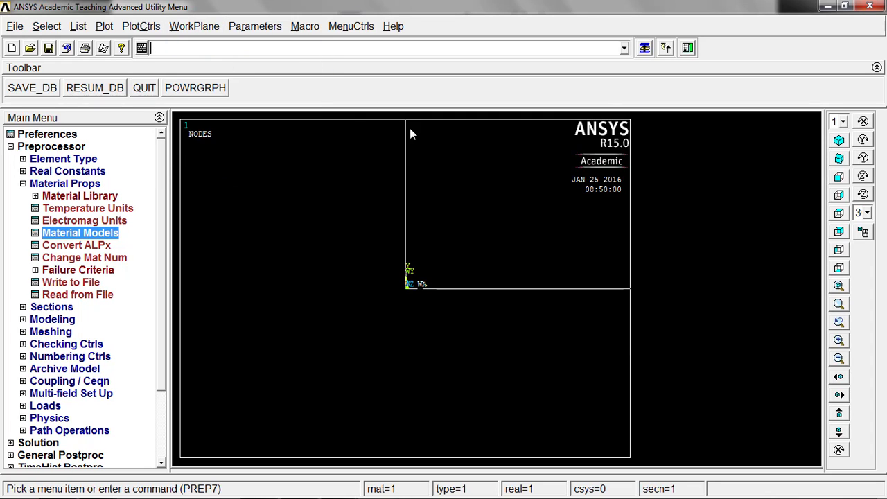
{"action": "mouse_move", "coordinate": [644, 178]}
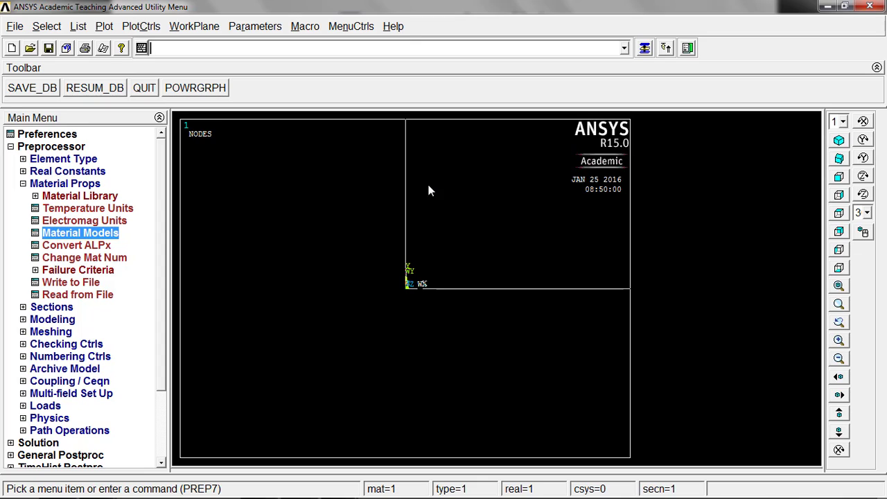
{"action": "mouse_move", "coordinate": [691, 266]}
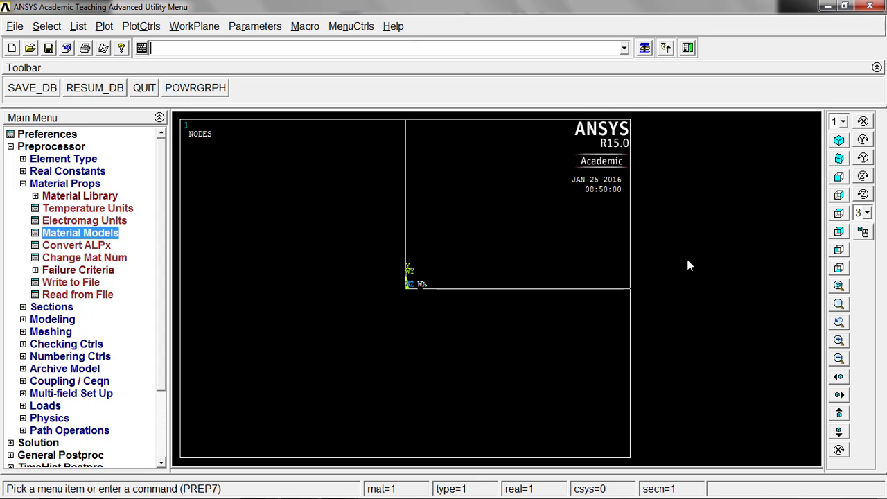
{"action": "mouse_move", "coordinate": [838, 358]}
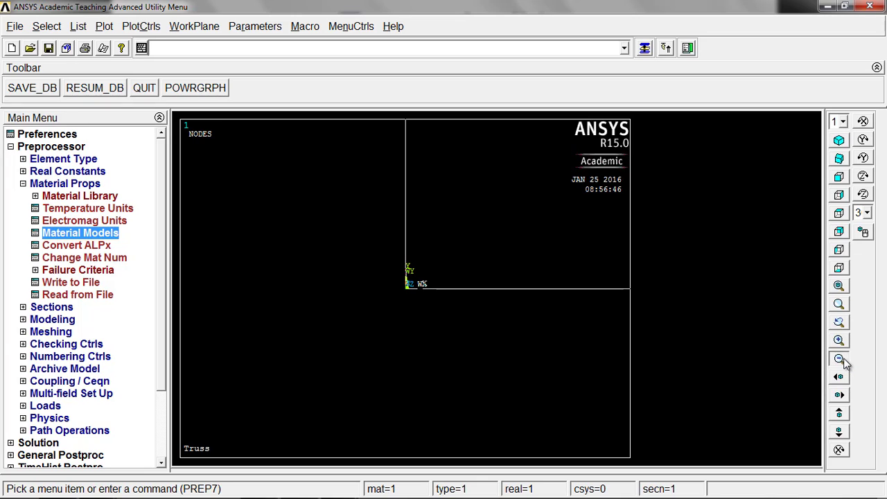
Zoom and pan so the 72-unit grid fills and is centred in the graphics window
{"action": "left_click", "coordinate": [839, 358]}
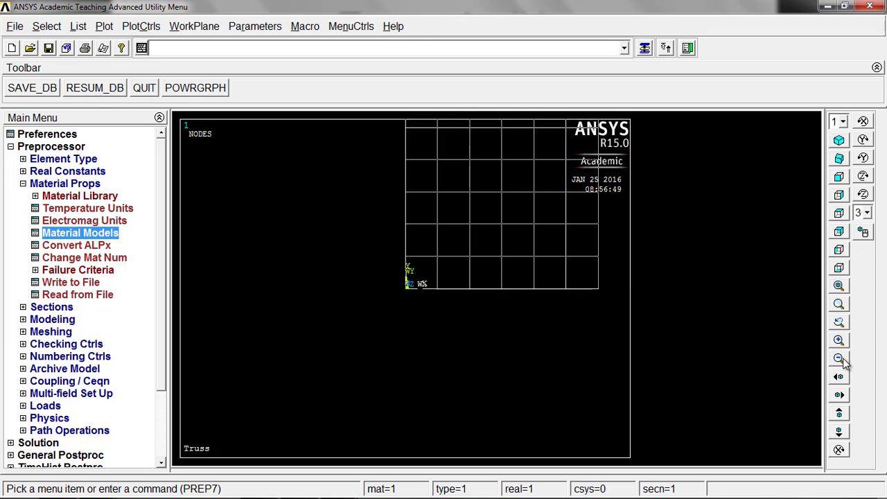
{"action": "mouse_move", "coordinate": [839, 322]}
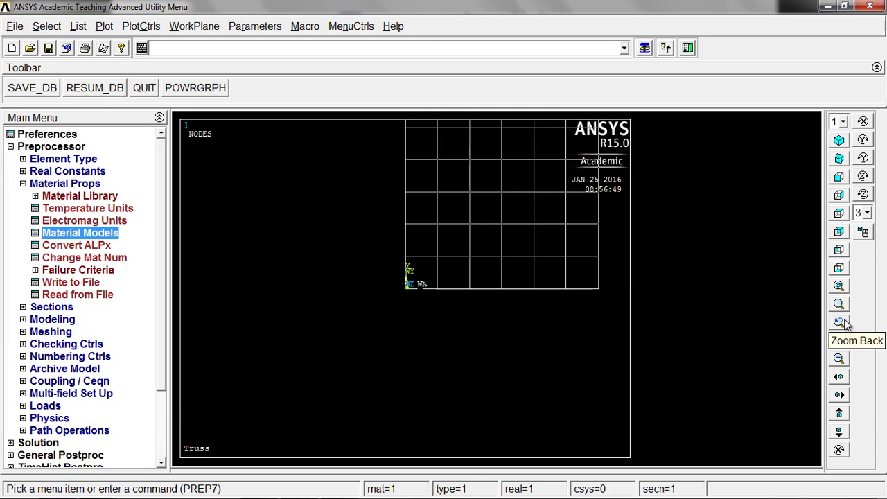
{"action": "mouse_move", "coordinate": [838, 377]}
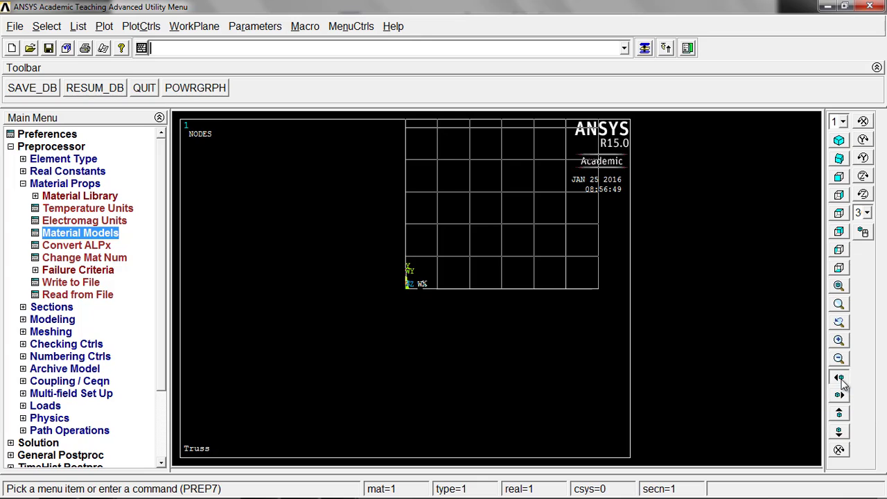
{"action": "left_click", "coordinate": [839, 377]}
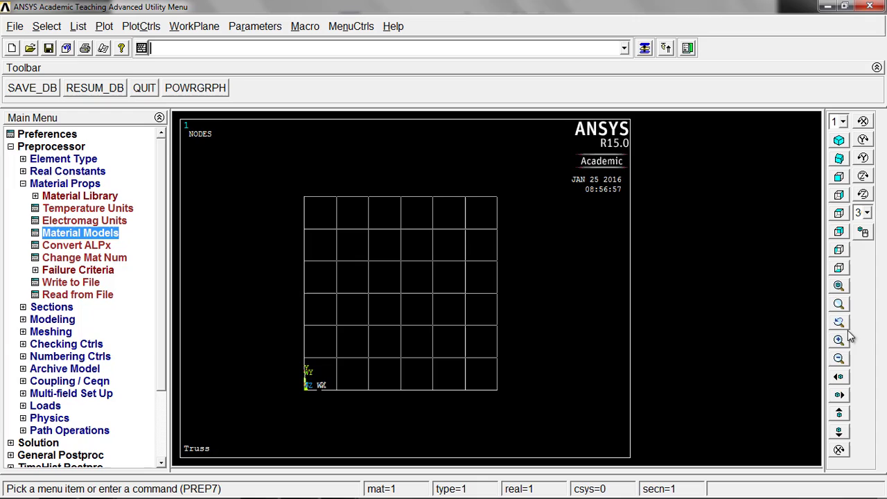
{"action": "left_click", "coordinate": [838, 340]}
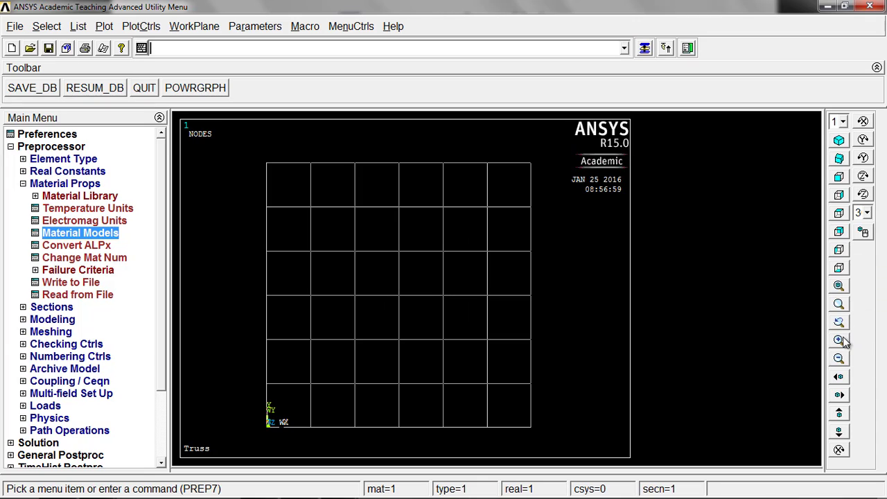
{"action": "left_click", "coordinate": [839, 339]}
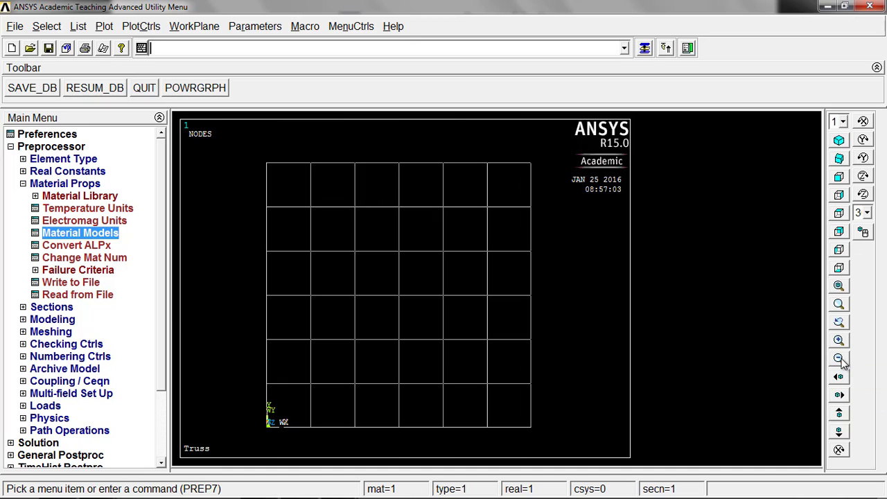
{"action": "mouse_move", "coordinate": [755, 305]}
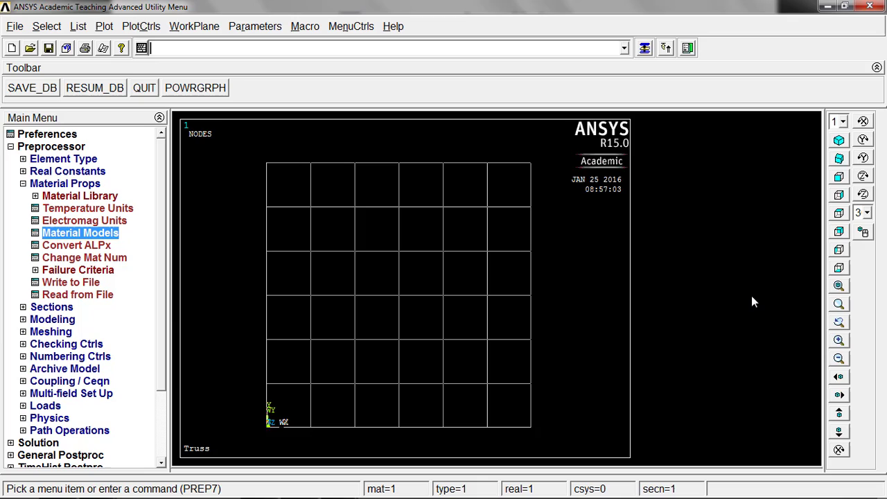
{"action": "mouse_move", "coordinate": [751, 266]}
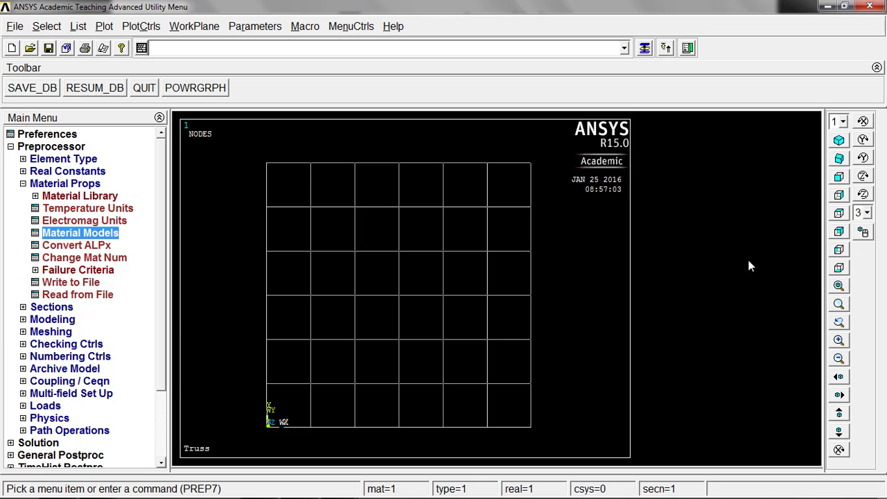
{"action": "mouse_move", "coordinate": [638, 283]}
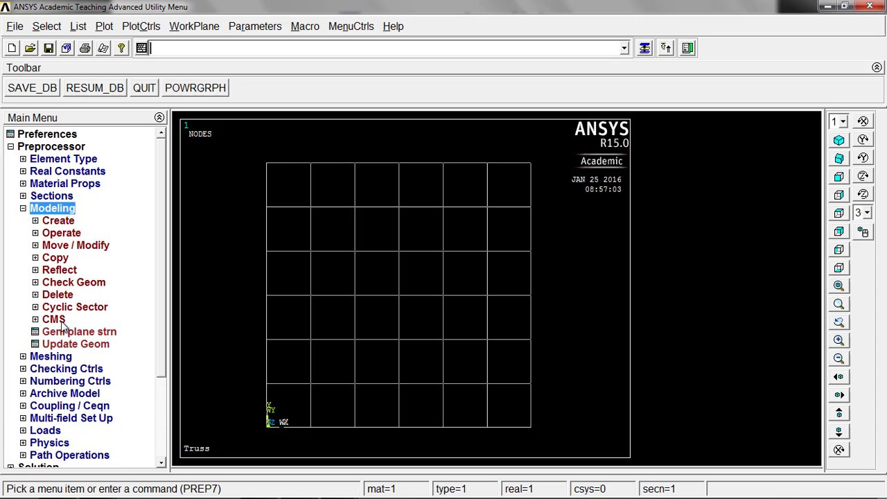
{"action": "mouse_move", "coordinate": [64, 224]}
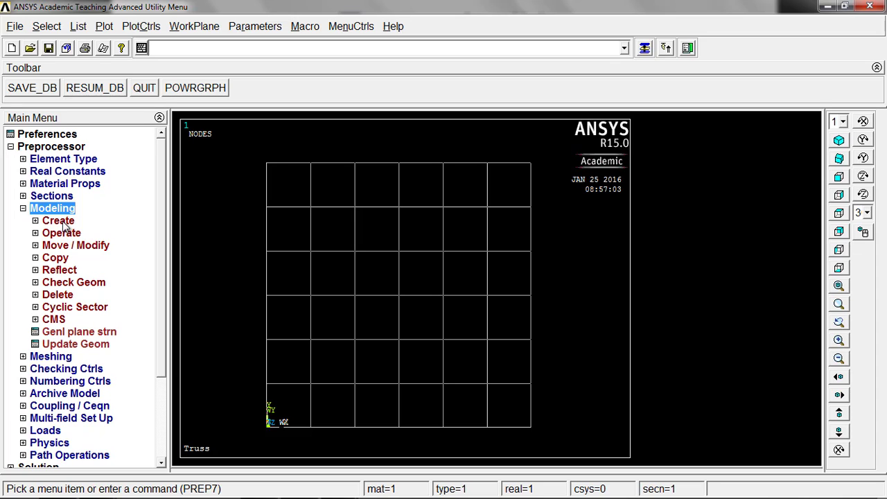
Start node creation On Working Plane via Preprocessor > Modeling > Create > Nodes
{"action": "left_click", "coordinate": [58, 220]}
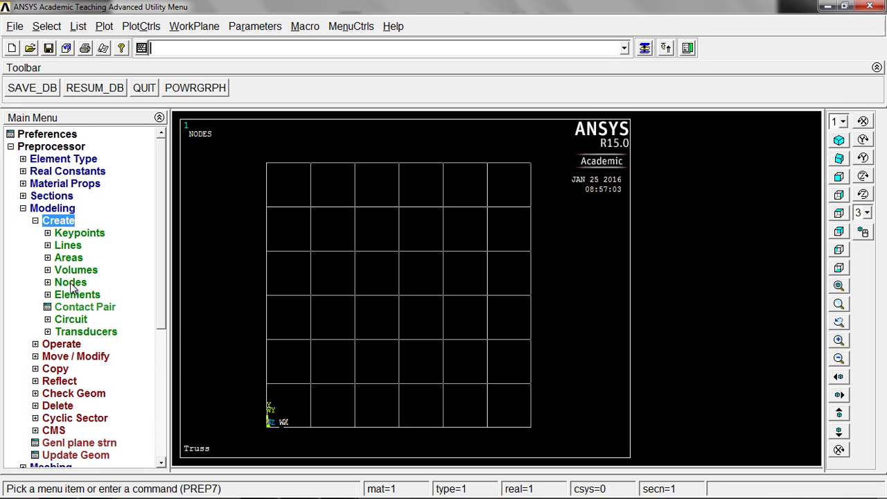
{"action": "left_click", "coordinate": [69, 283]}
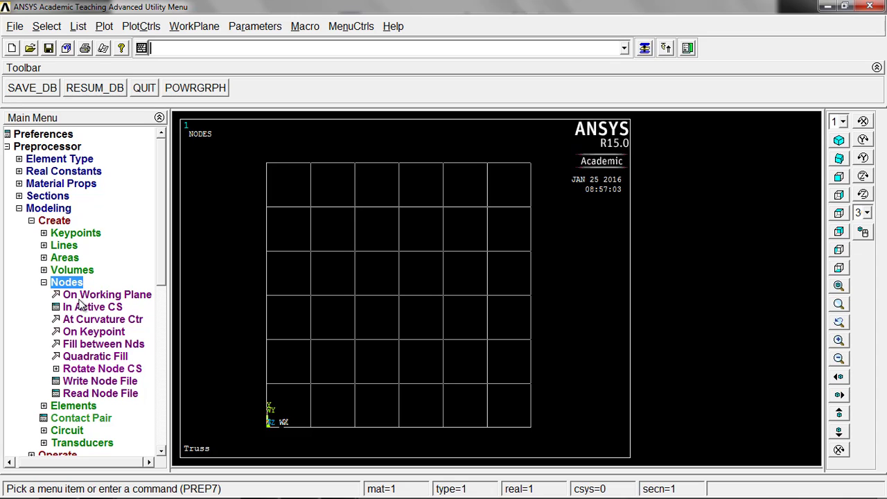
{"action": "left_click", "coordinate": [107, 294]}
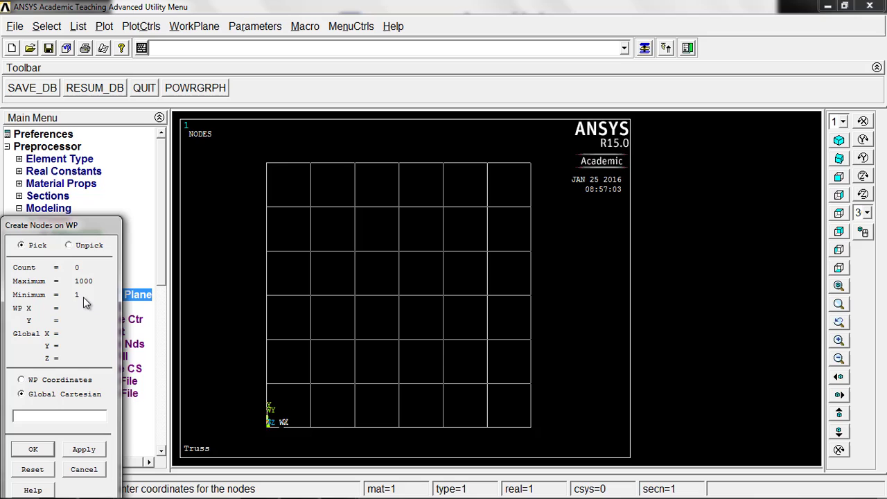
Pick nodes at (0,0), (36,0), (0,36), (36,36) and (72,36) on the grid
{"action": "left_click_drag", "start_coordinate": [42, 225], "coordinate": [94, 137]}
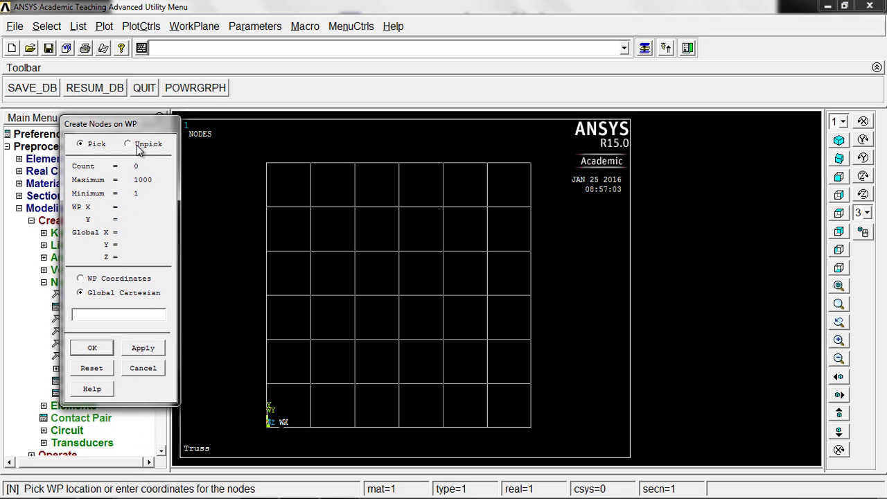
{"action": "mouse_move", "coordinate": [131, 172]}
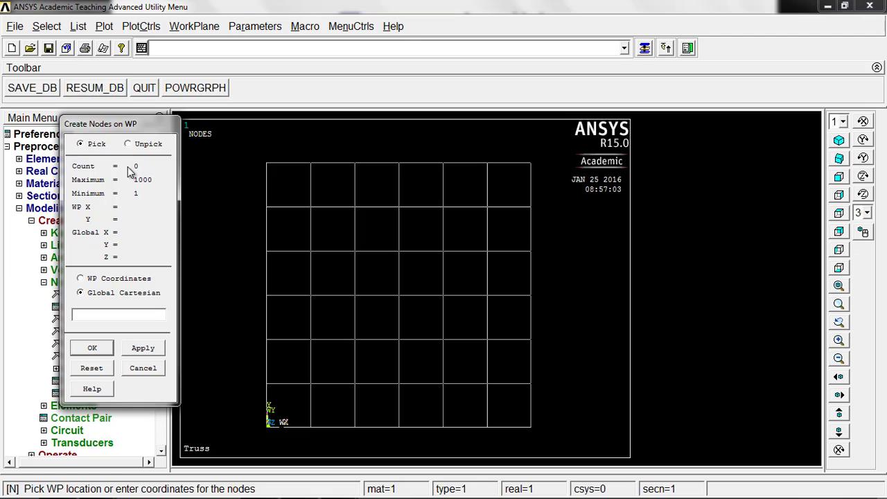
{"action": "mouse_move", "coordinate": [264, 433]}
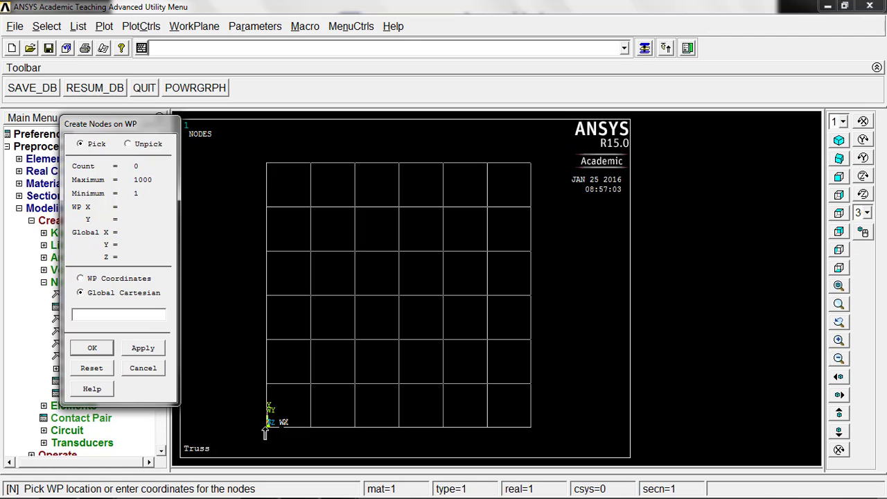
{"action": "left_click", "coordinate": [266, 426]}
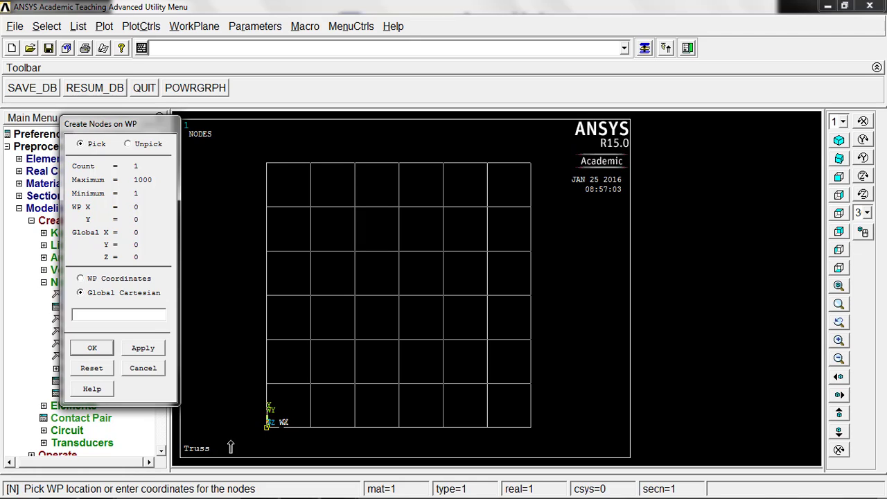
{"action": "mouse_move", "coordinate": [316, 435]}
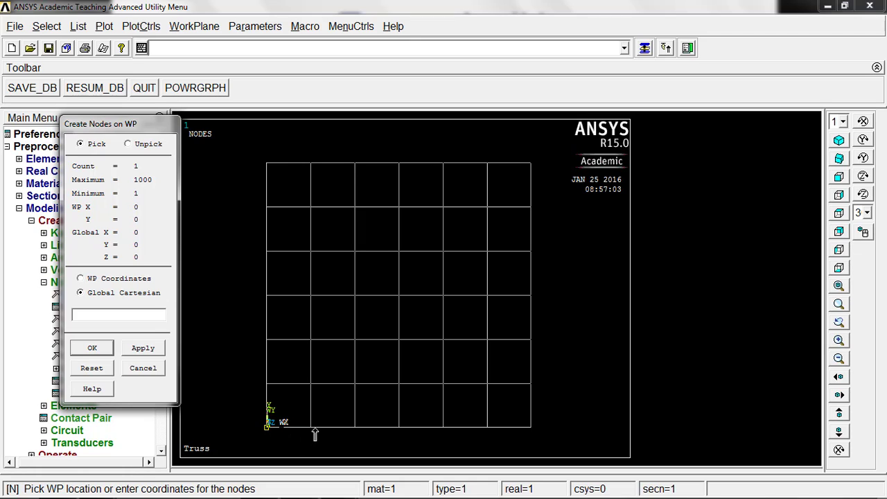
{"action": "left_click", "coordinate": [399, 427]}
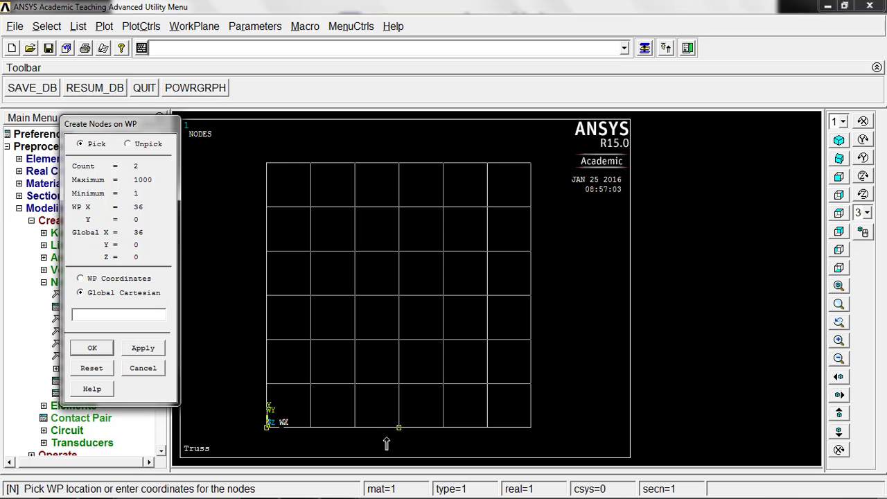
{"action": "mouse_move", "coordinate": [444, 409]}
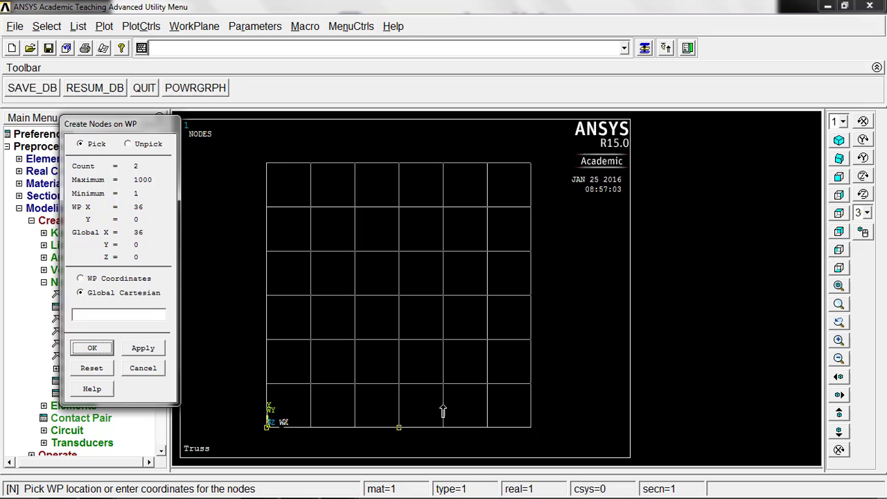
{"action": "mouse_move", "coordinate": [413, 435]}
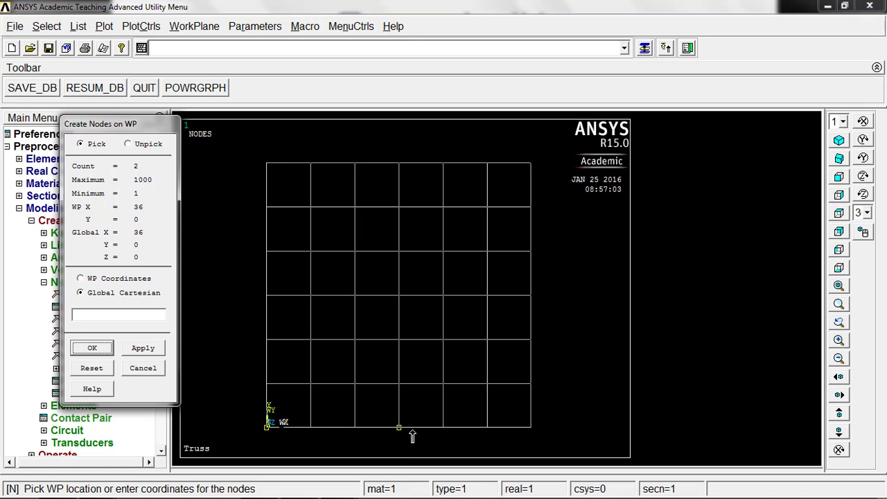
{"action": "mouse_move", "coordinate": [265, 302]}
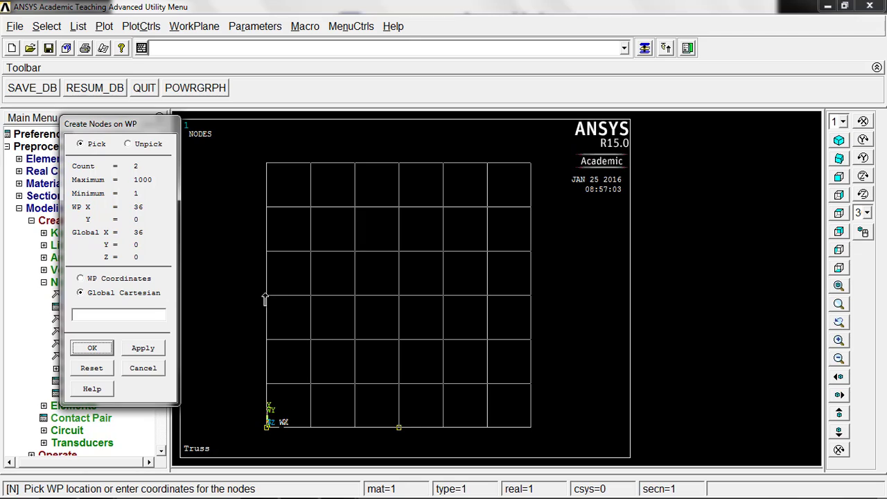
{"action": "left_click", "coordinate": [267, 295]}
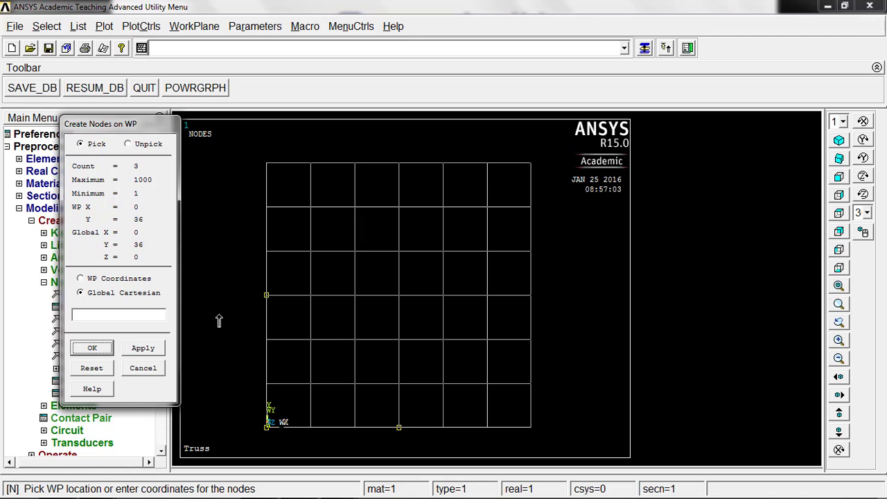
{"action": "mouse_move", "coordinate": [396, 302]}
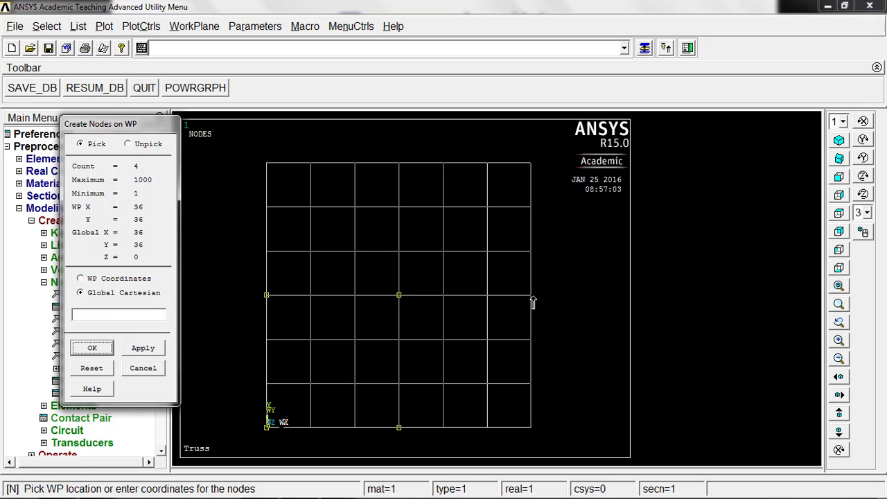
{"action": "left_click", "coordinate": [529, 294]}
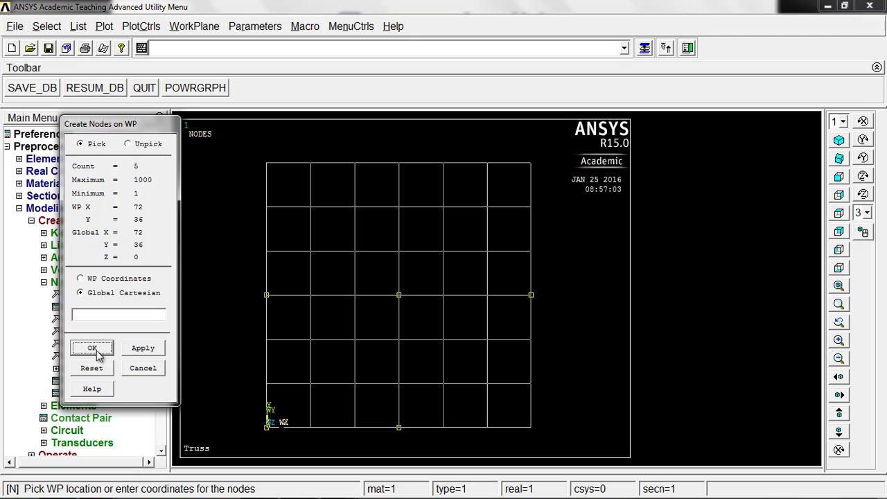
{"action": "mouse_move", "coordinate": [452, 370]}
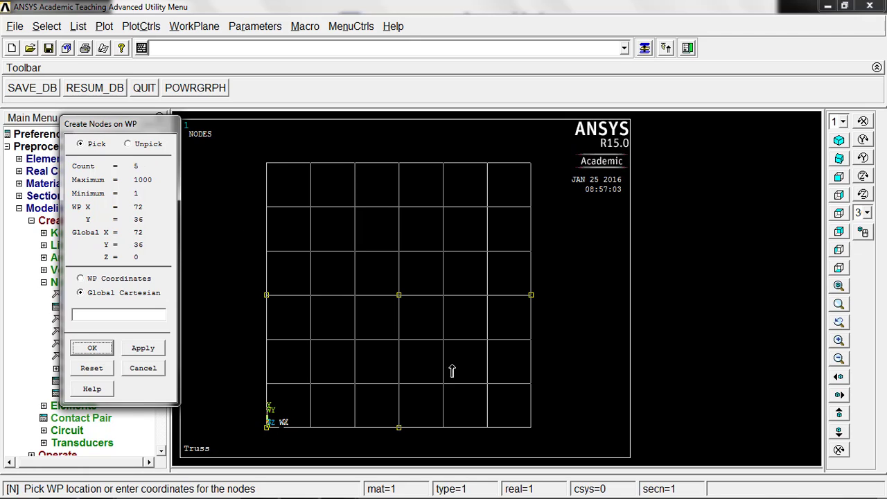
Unpick the stray node at (60,12) and finish, leaving nodes 1 to 5
{"action": "left_click", "coordinate": [487, 383]}
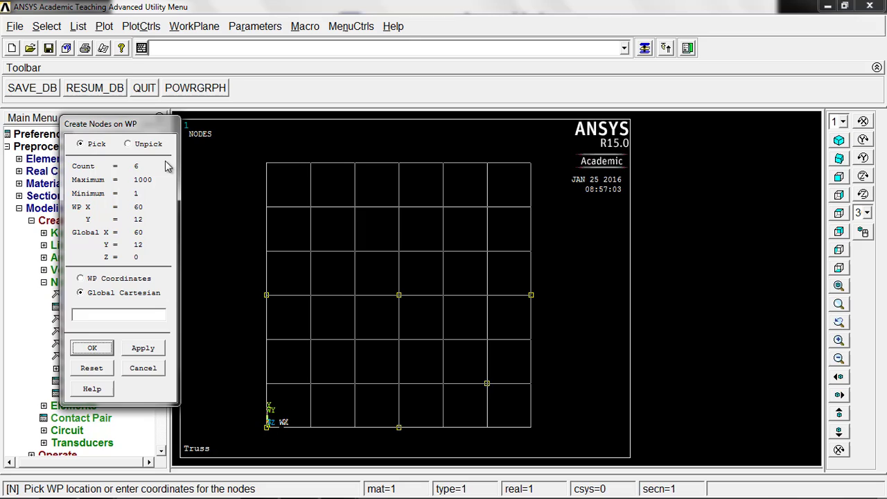
{"action": "left_click", "coordinate": [127, 143]}
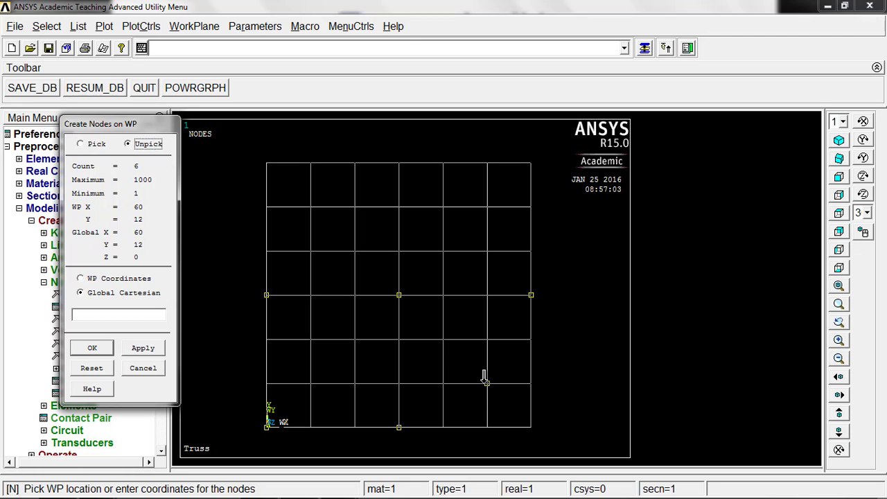
{"action": "left_click", "coordinate": [80, 143]}
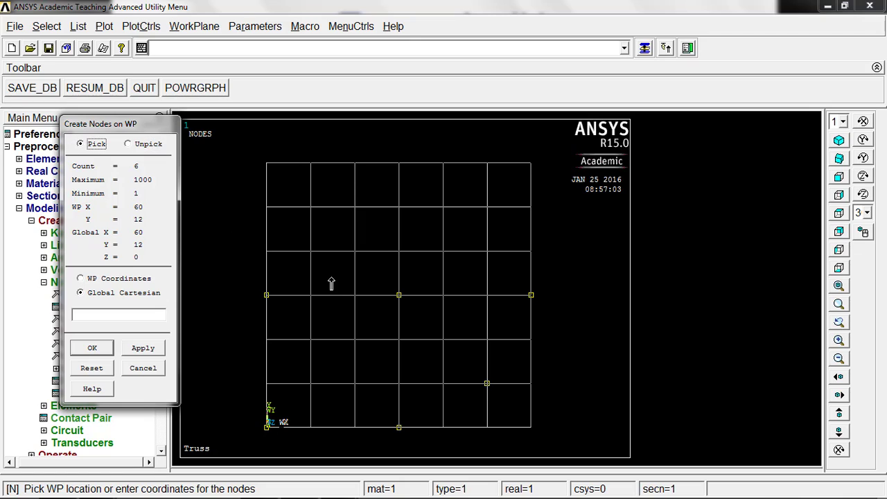
{"action": "left_click", "coordinate": [127, 143]}
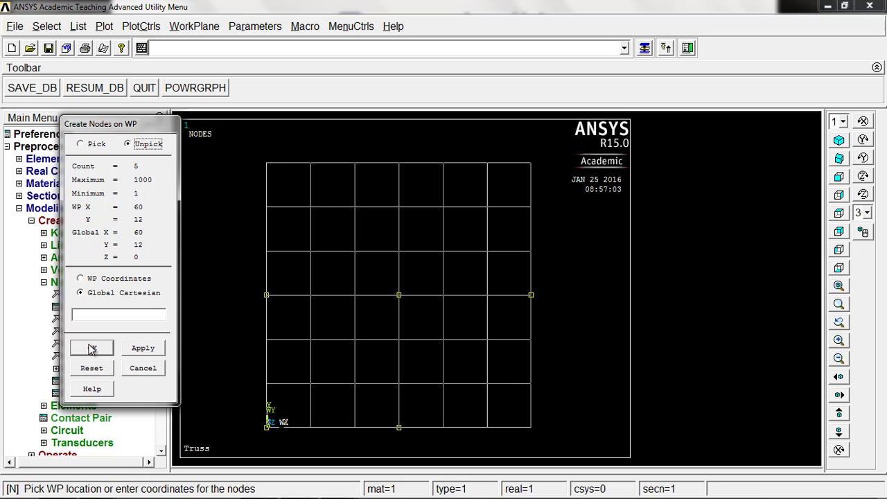
{"action": "left_click", "coordinate": [92, 347]}
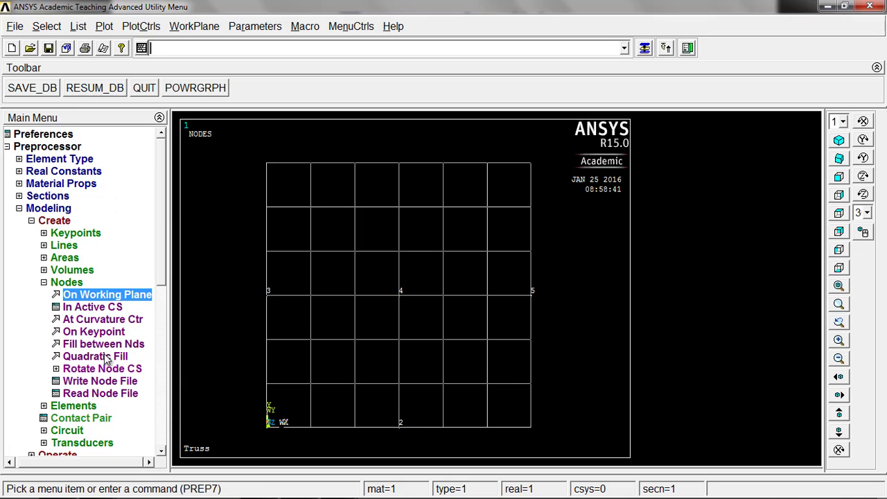
{"action": "mouse_move", "coordinate": [247, 469]}
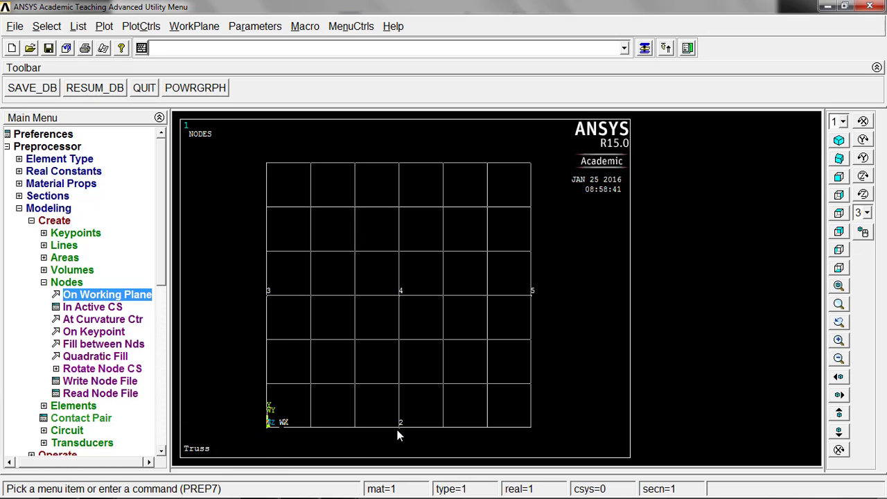
{"action": "mouse_move", "coordinate": [530, 303]}
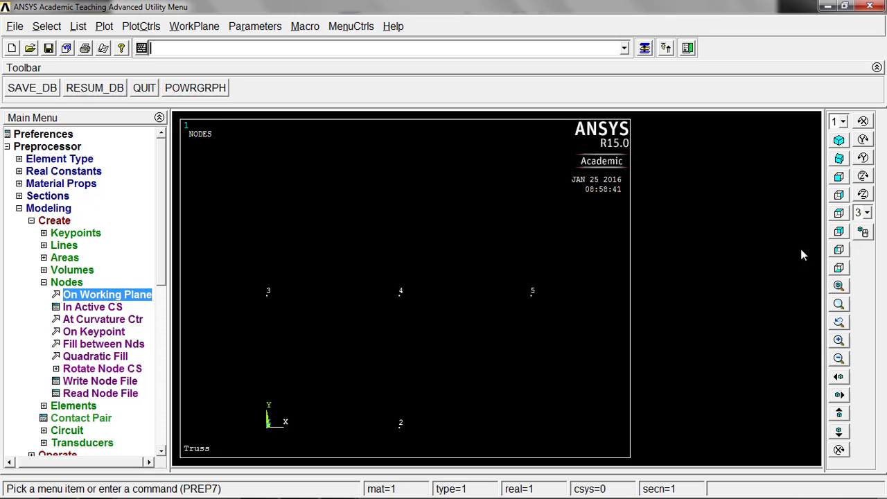
Hide the working plane grid and fit the five nodes to the view
{"action": "left_click", "coordinate": [838, 414]}
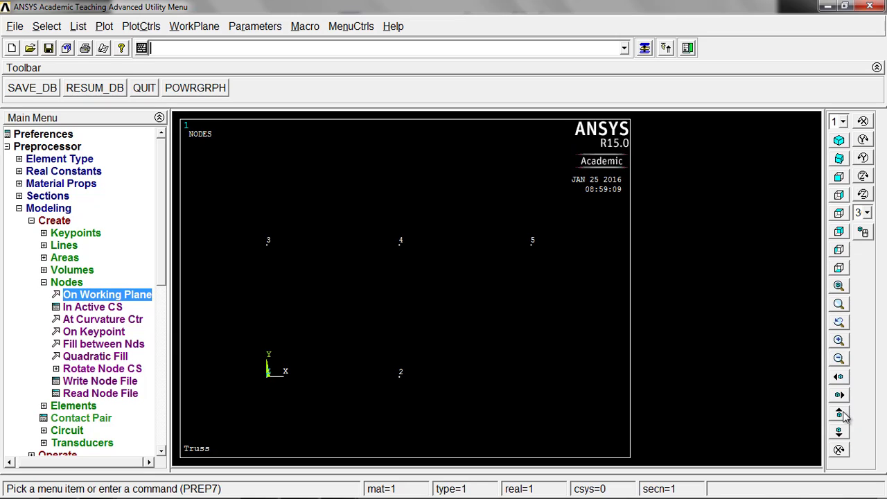
{"action": "left_click", "coordinate": [838, 340]}
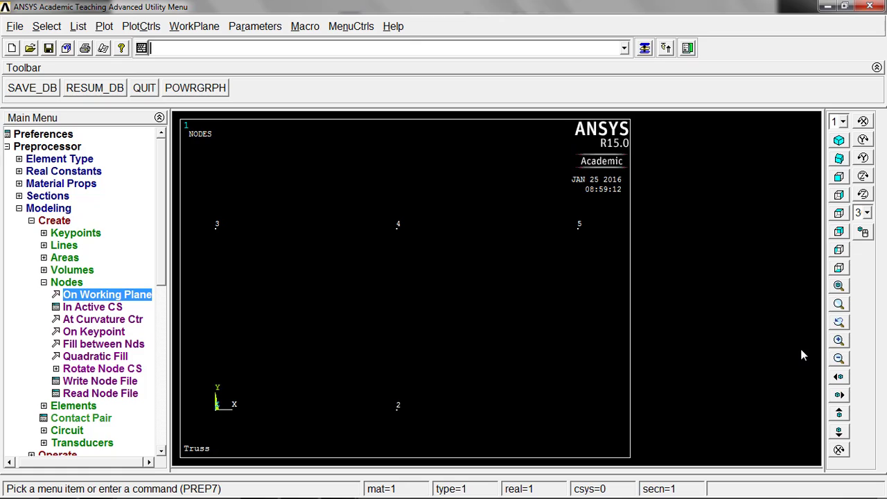
{"action": "mouse_move", "coordinate": [330, 121]}
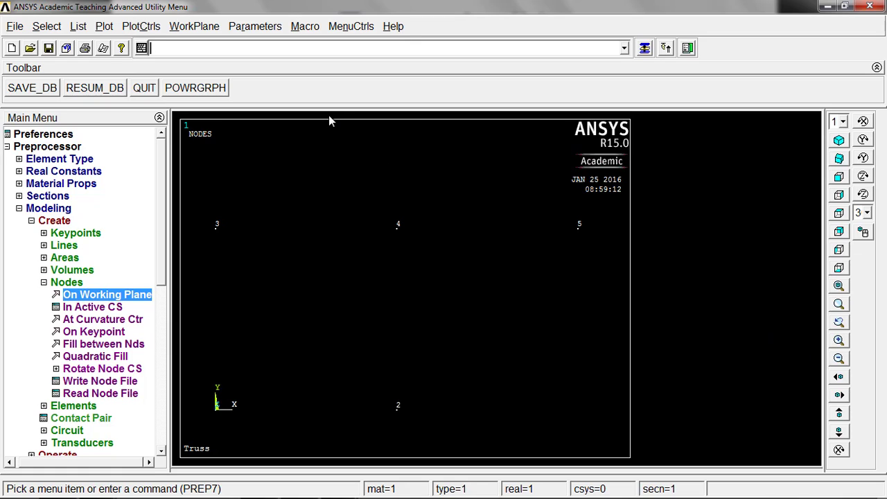
{"action": "mouse_move", "coordinate": [269, 69]}
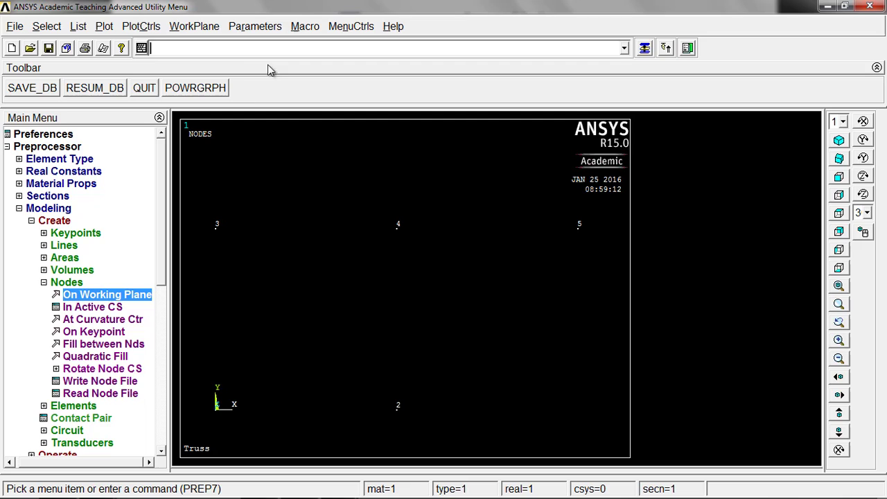
{"action": "left_click", "coordinate": [142, 27]}
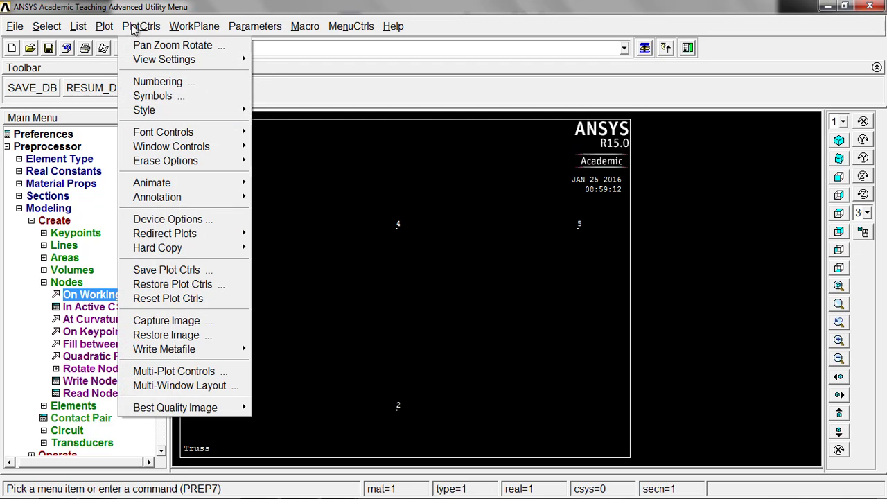
{"action": "mouse_move", "coordinate": [158, 81]}
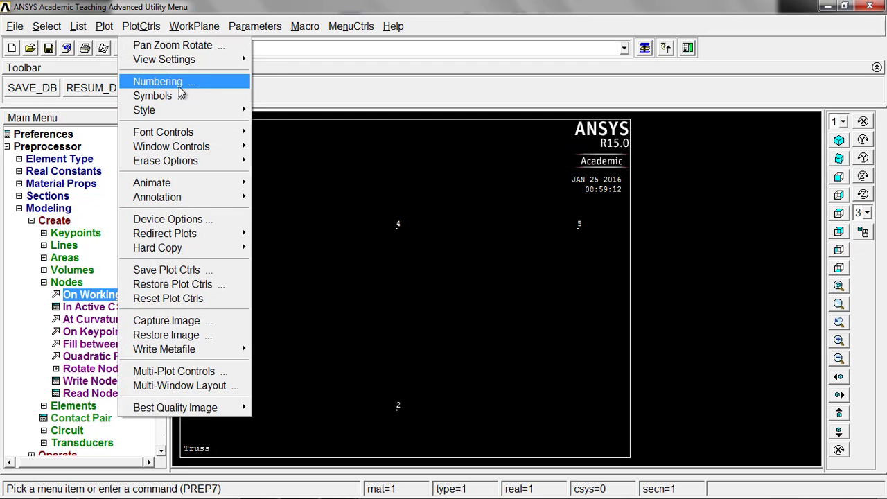
In PlotCtrls Numbering, turn on node numbers and label elements by element number
{"action": "left_click", "coordinate": [158, 80]}
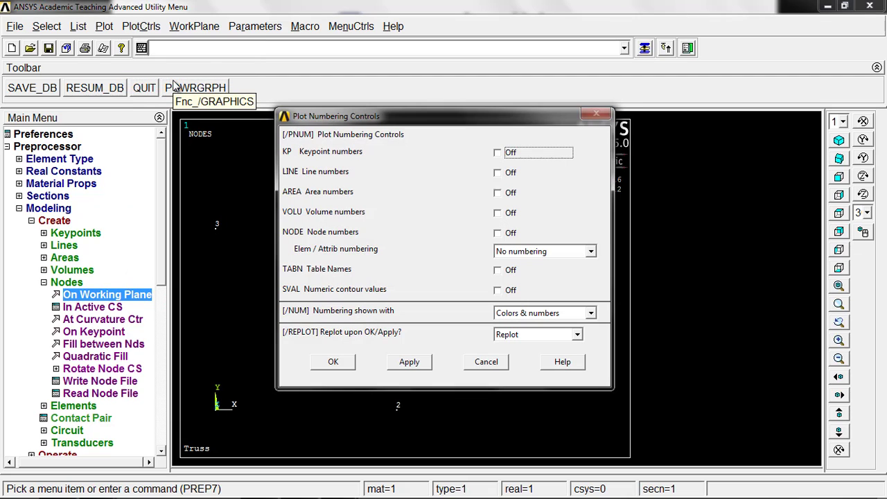
{"action": "mouse_move", "coordinate": [389, 174]}
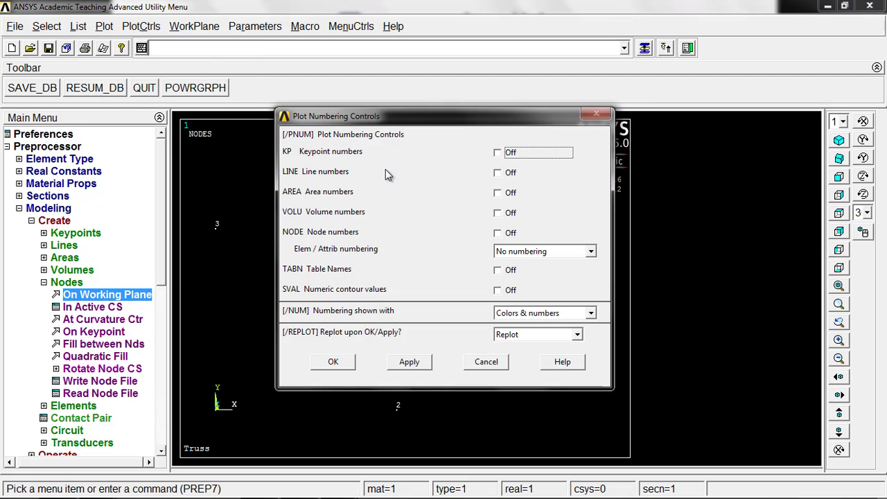
{"action": "mouse_move", "coordinate": [489, 193]}
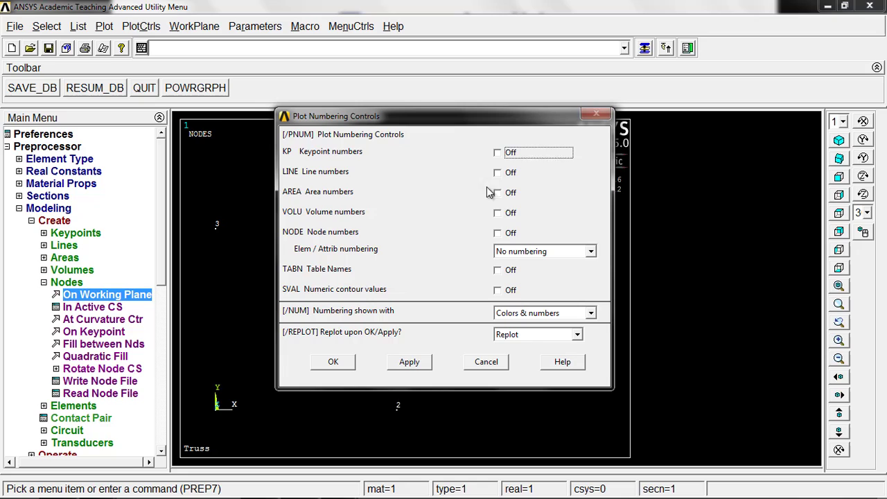
{"action": "left_click", "coordinate": [497, 233]}
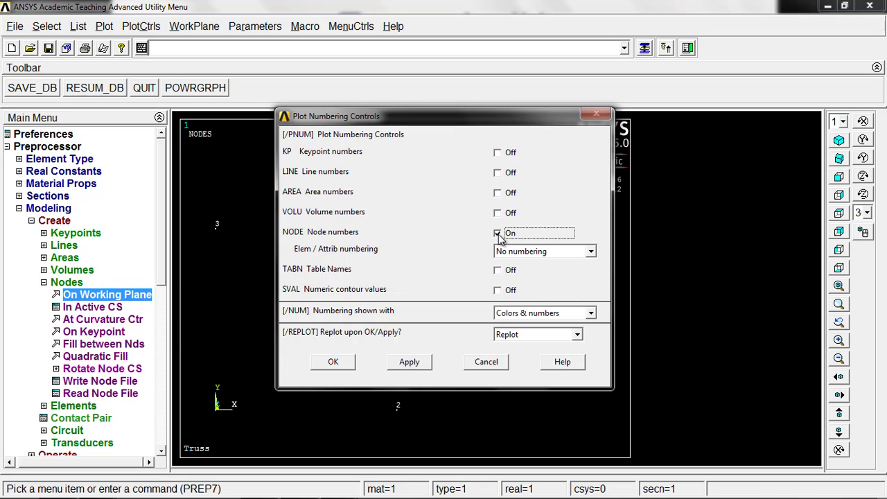
{"action": "mouse_move", "coordinate": [394, 259]}
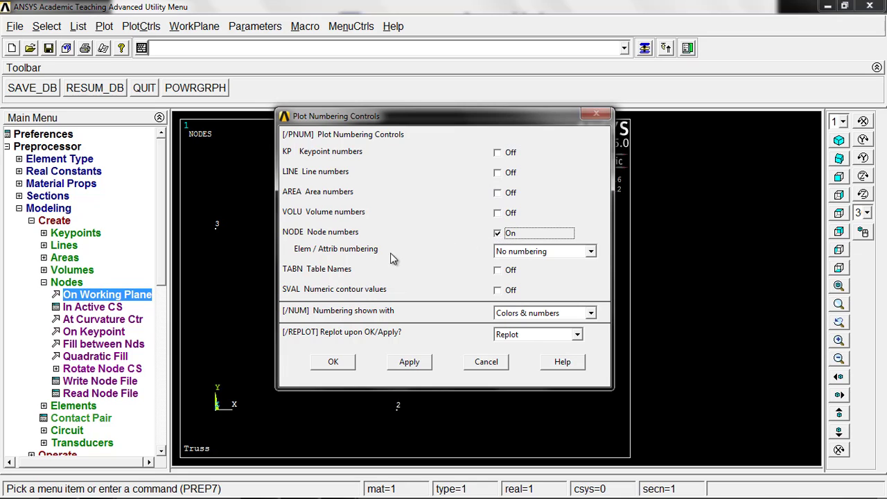
{"action": "left_click", "coordinate": [591, 251]}
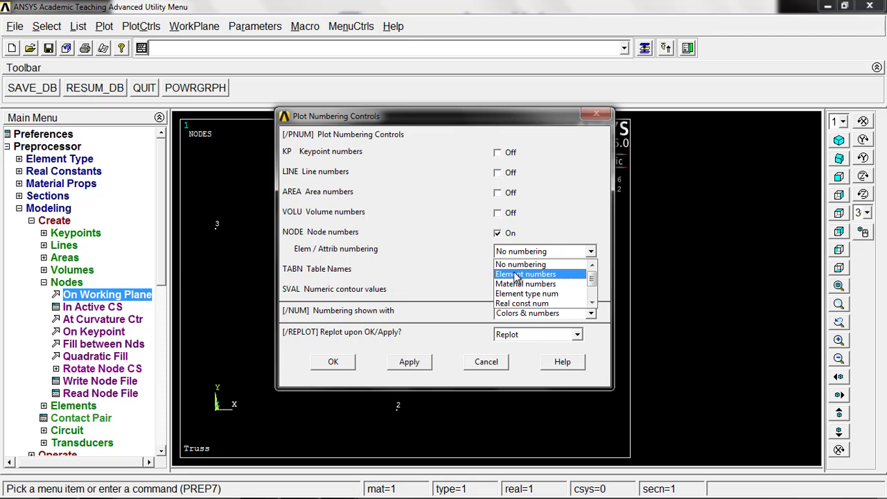
{"action": "mouse_move", "coordinate": [524, 277]}
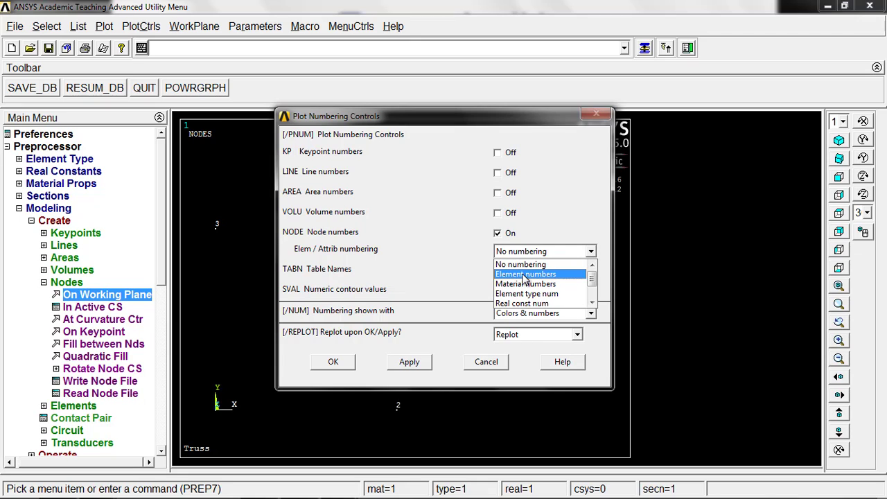
{"action": "left_click", "coordinate": [524, 274]}
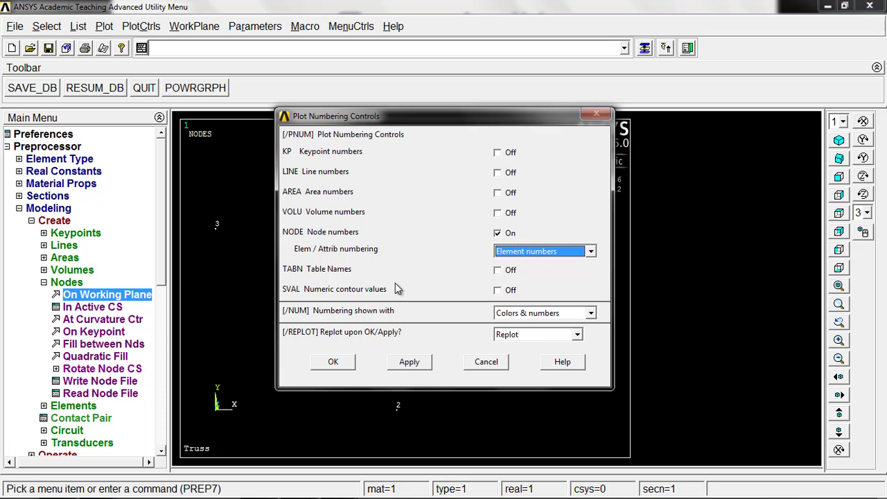
{"action": "left_click", "coordinate": [409, 360]}
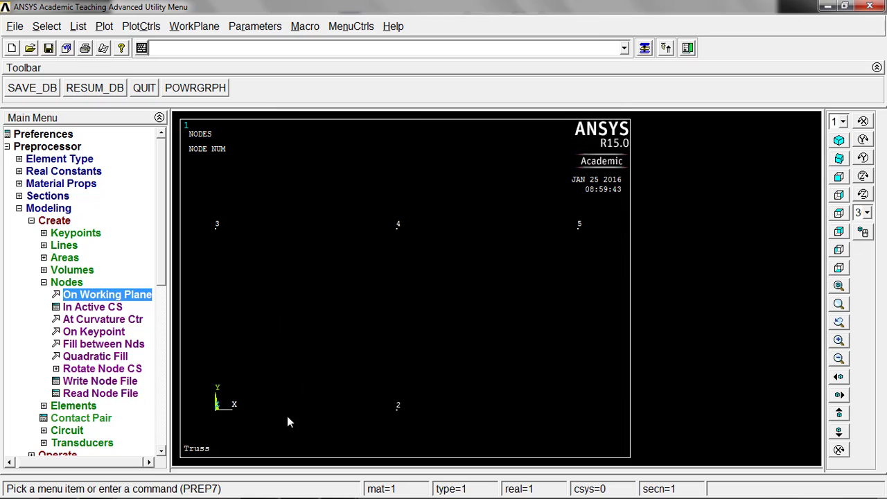
{"action": "mouse_move", "coordinate": [599, 236]}
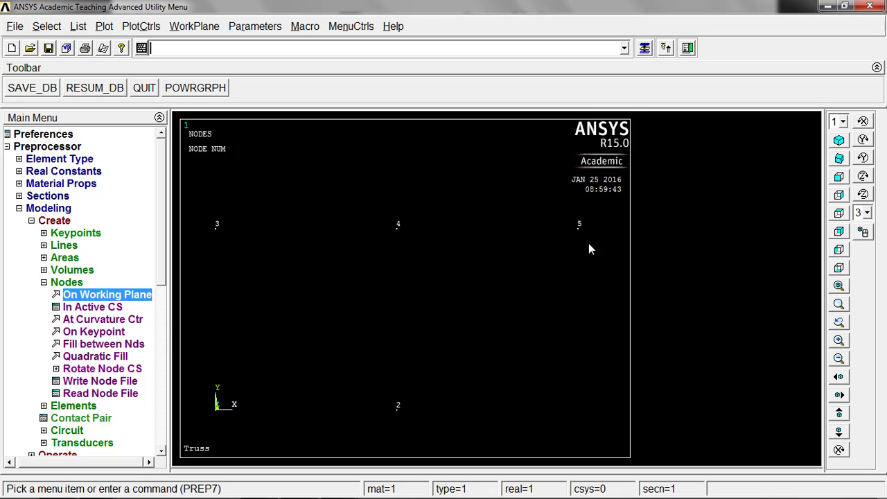
{"action": "mouse_move", "coordinate": [576, 118]}
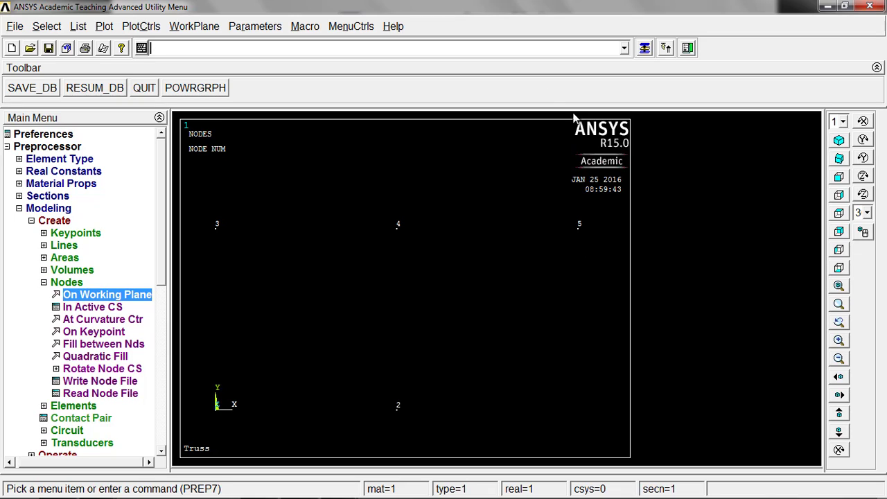
{"action": "left_click", "coordinate": [78, 27]}
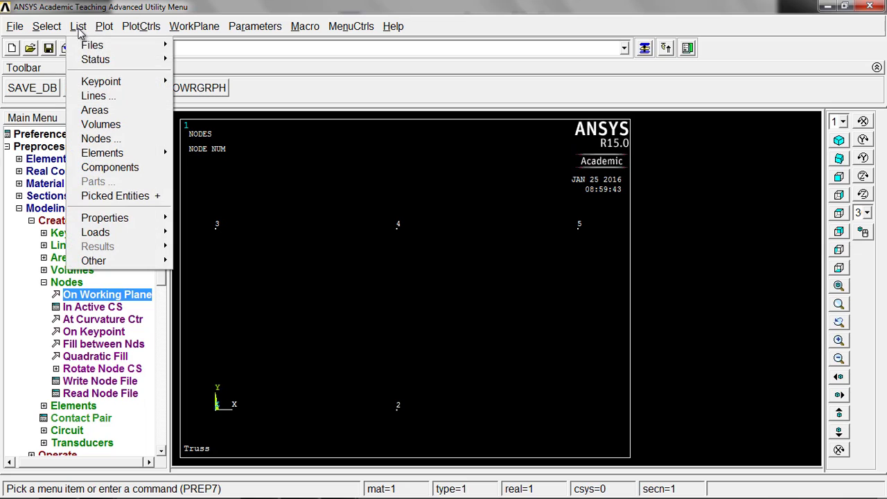
Produce a coordinates-only NLIST of all five nodes
{"action": "left_click", "coordinate": [101, 138]}
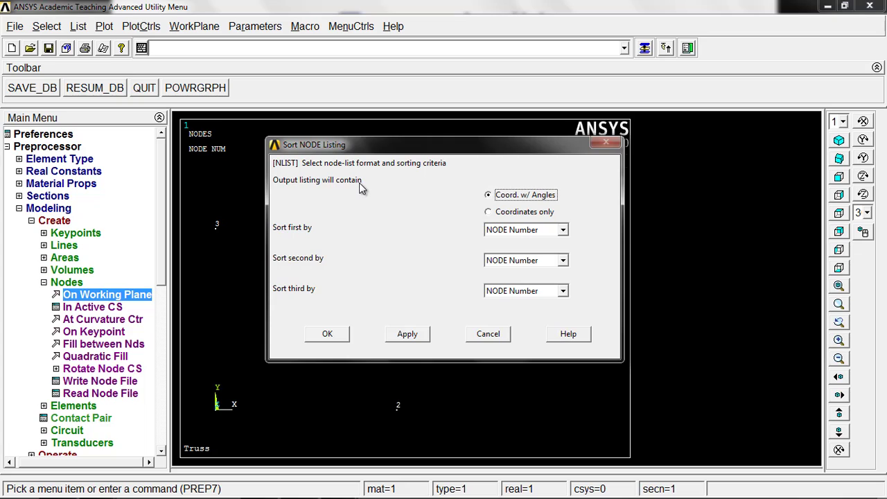
{"action": "left_click", "coordinate": [488, 211]}
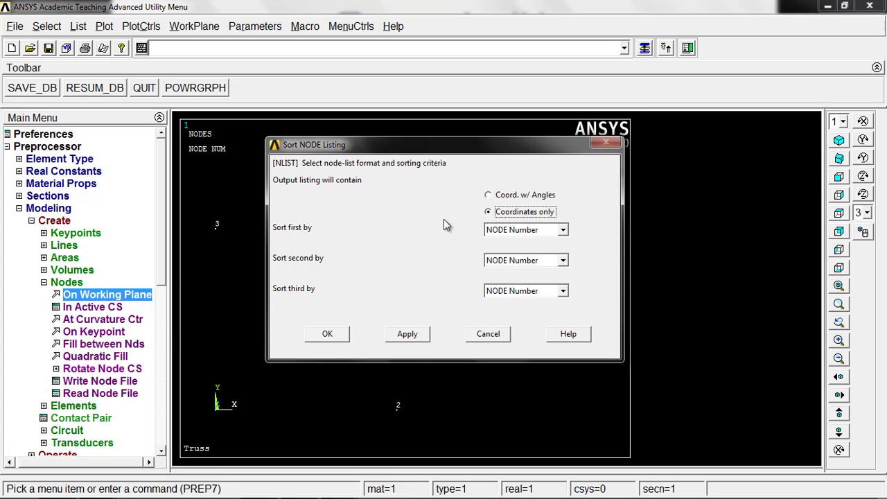
{"action": "mouse_move", "coordinate": [335, 338]}
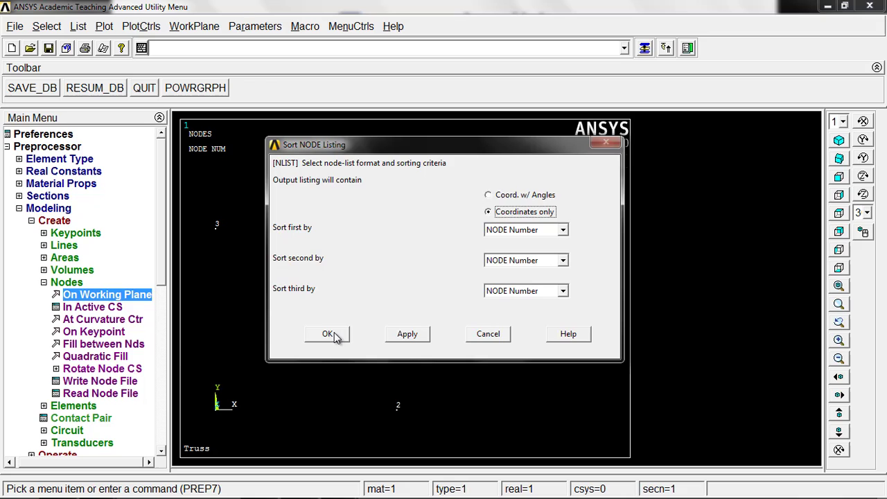
{"action": "left_click", "coordinate": [327, 332]}
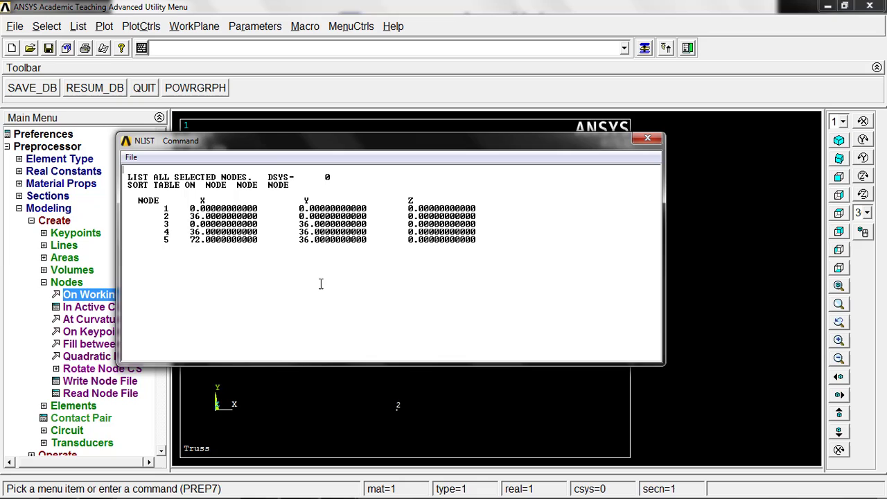
{"action": "mouse_move", "coordinate": [318, 171]}
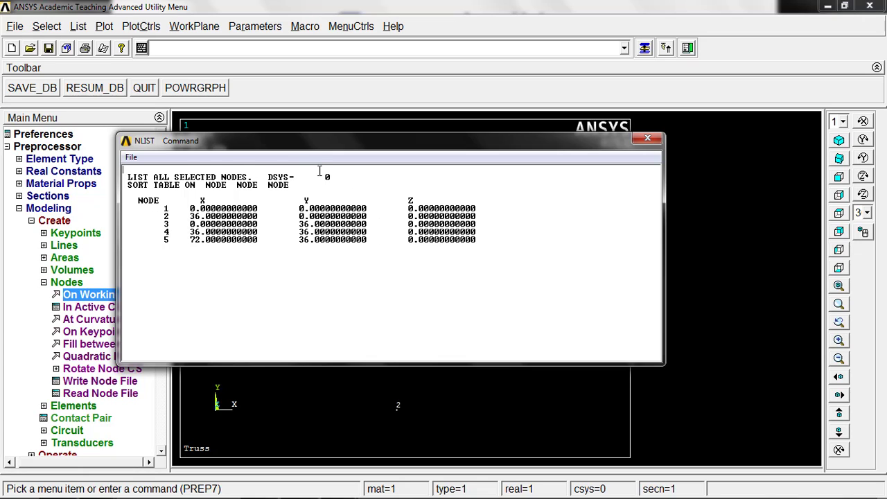
{"action": "mouse_move", "coordinate": [183, 177]}
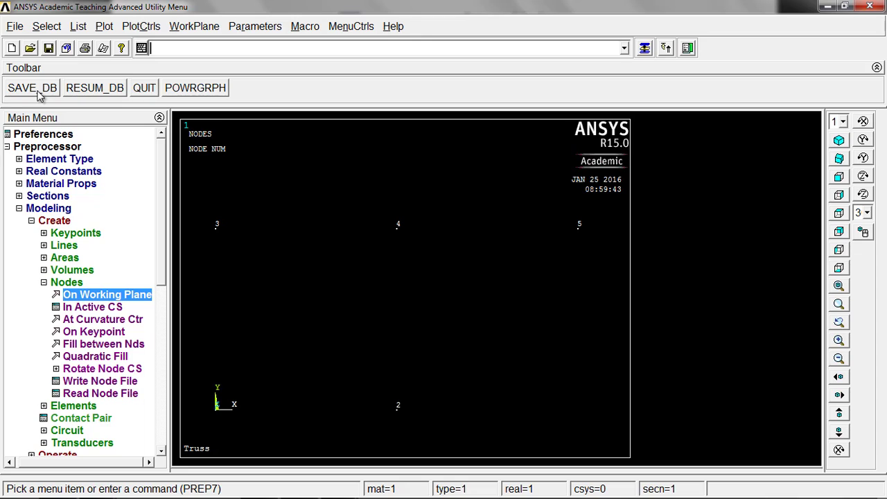
{"action": "mouse_move", "coordinate": [75, 285]}
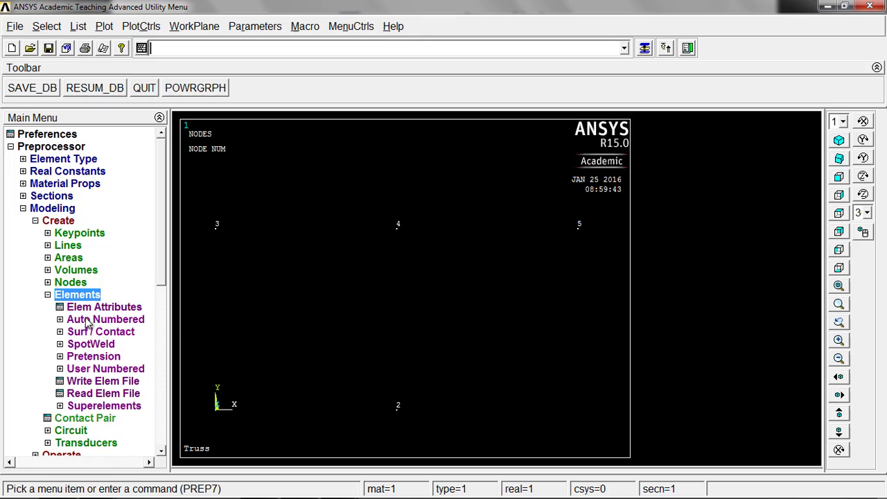
{"action": "mouse_move", "coordinate": [100, 316]}
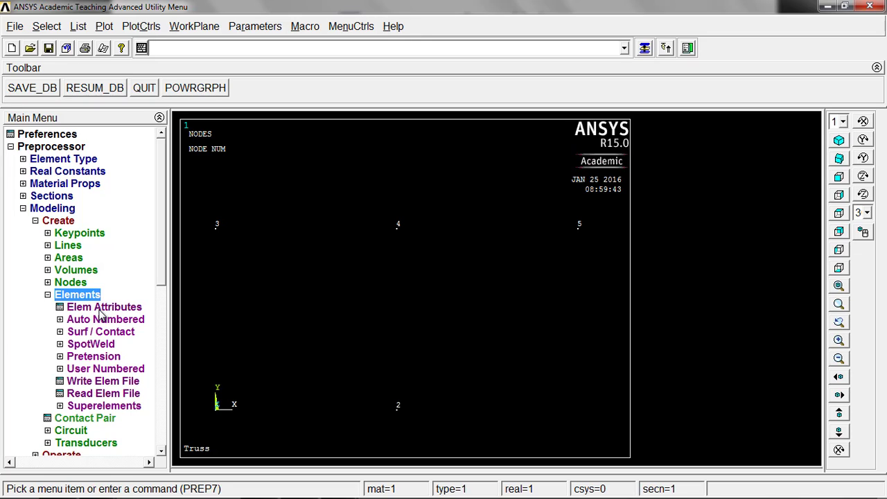
Start creating Auto Numbered elements Thru Nodes, ready to pick nodes
{"action": "left_click", "coordinate": [105, 319]}
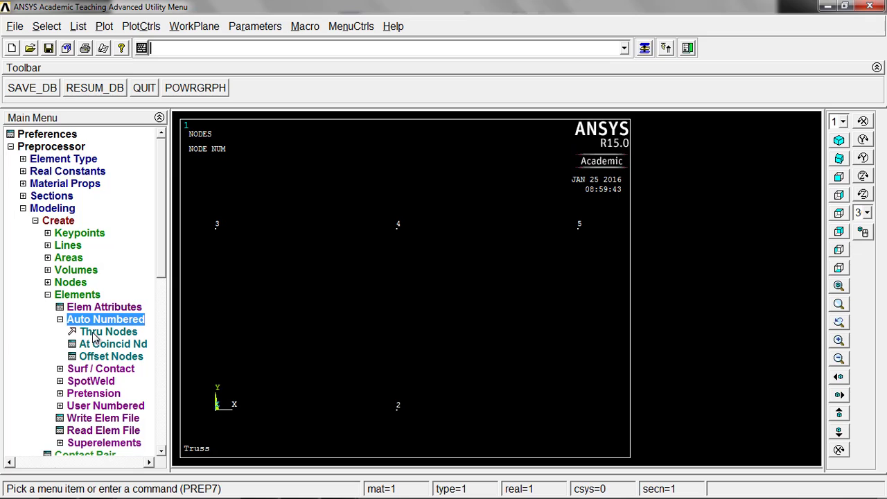
{"action": "left_click", "coordinate": [108, 332]}
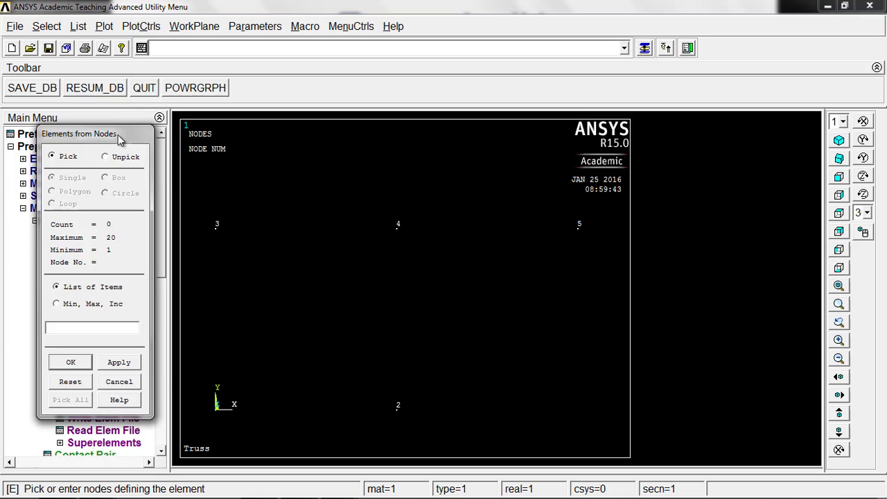
Create the bottom element between nodes 1 and 2 and the diagonal between nodes 2 and 3
{"action": "left_click_drag", "start_coordinate": [80, 133], "coordinate": [92, 105]}
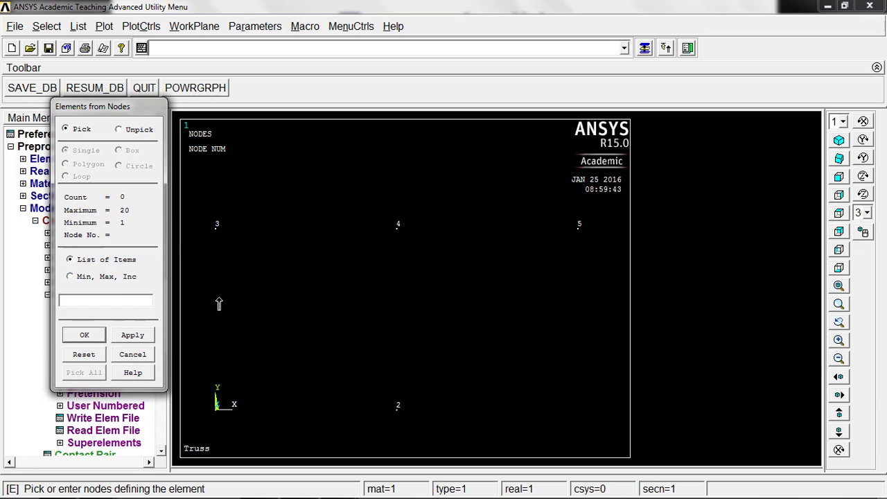
{"action": "mouse_move", "coordinate": [228, 345]}
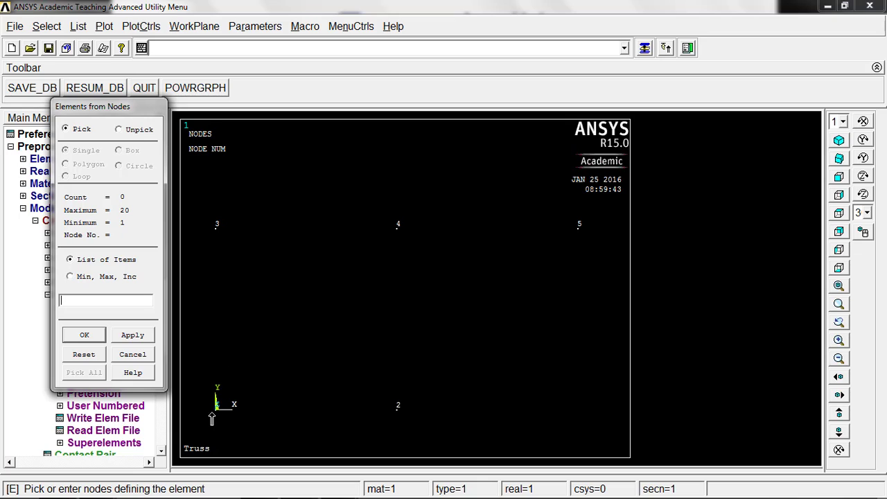
{"action": "left_click", "coordinate": [215, 409]}
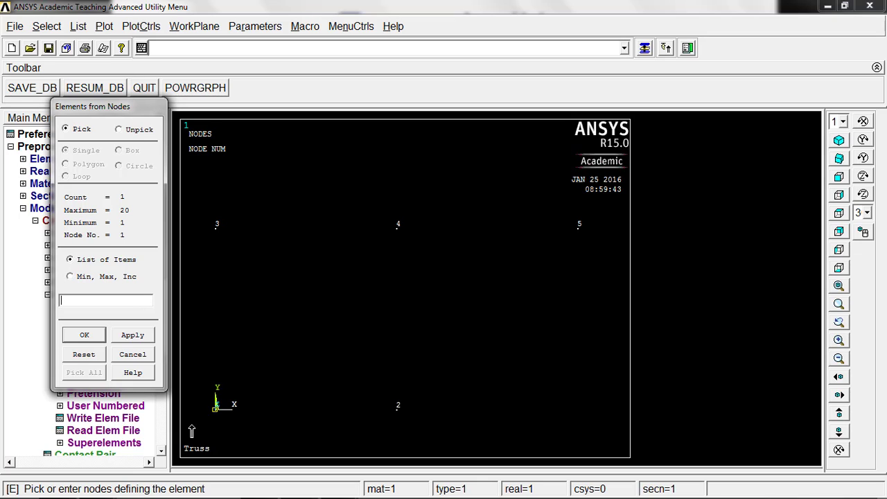
{"action": "left_click", "coordinate": [397, 407]}
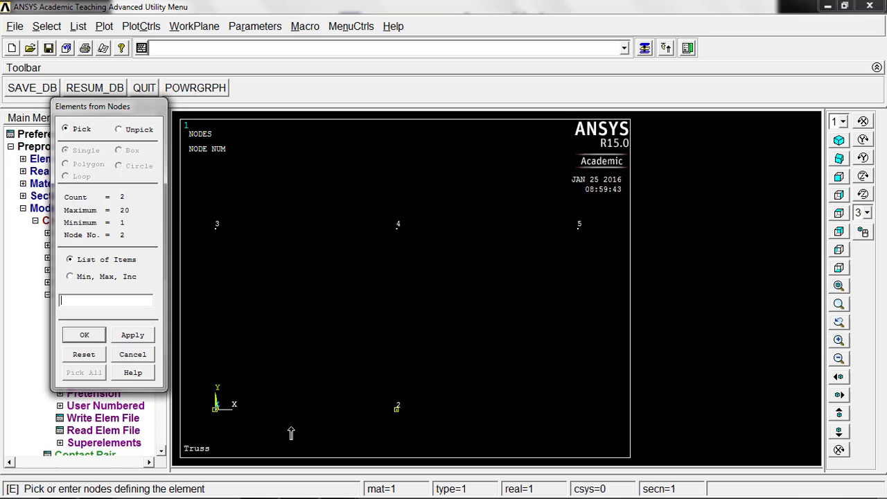
{"action": "mouse_move", "coordinate": [287, 424]}
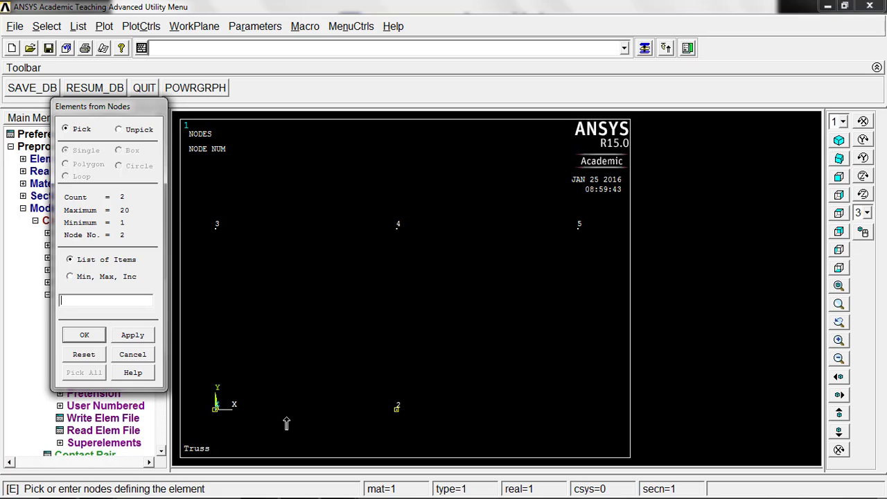
{"action": "mouse_move", "coordinate": [280, 417]}
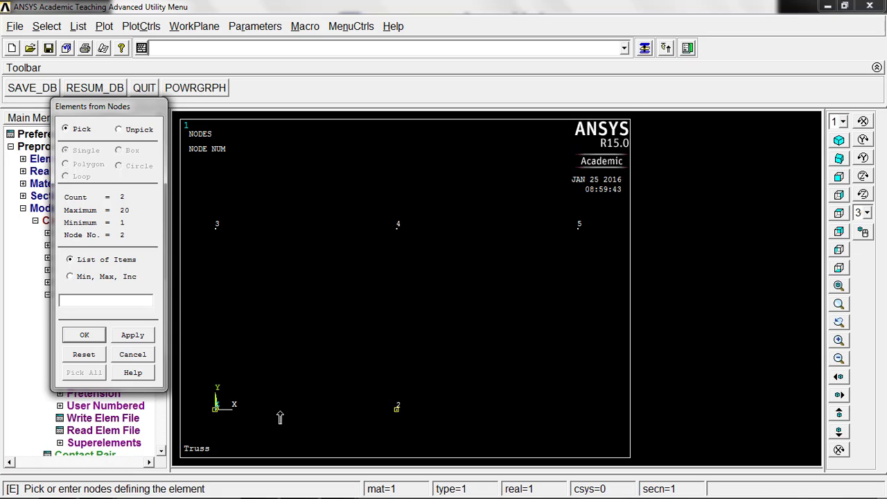
{"action": "mouse_move", "coordinate": [264, 382]}
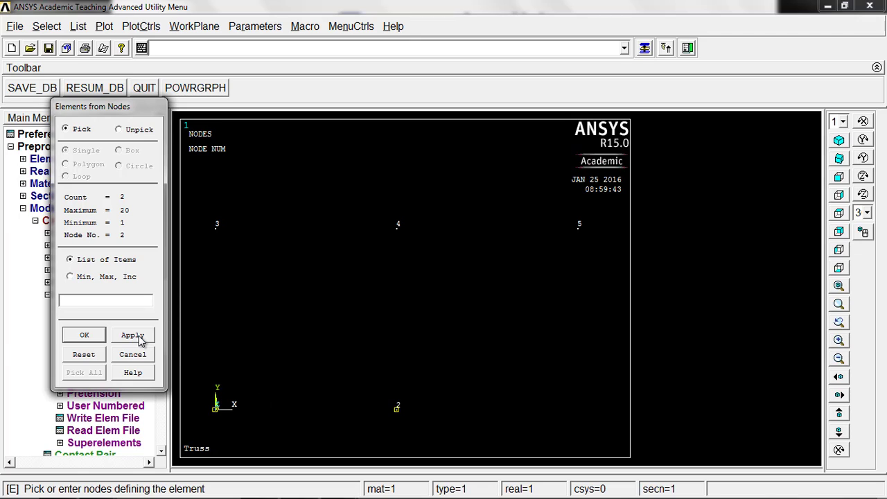
{"action": "left_click", "coordinate": [133, 334]}
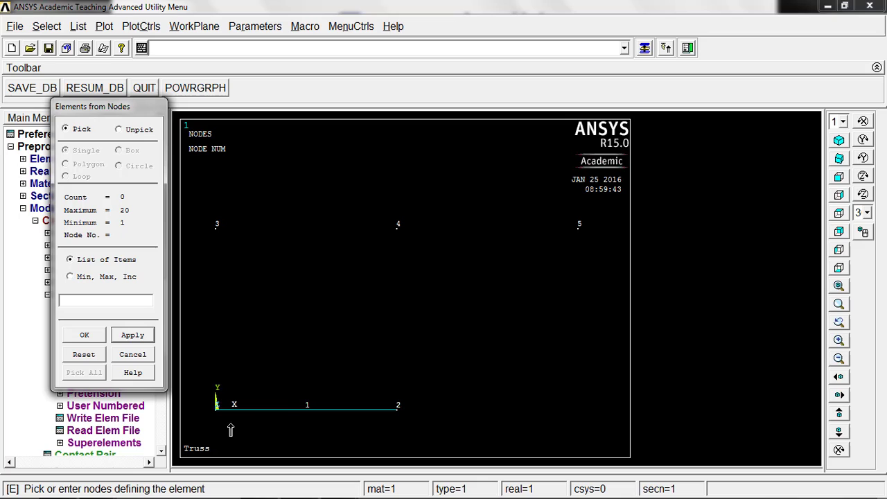
{"action": "mouse_move", "coordinate": [294, 409]}
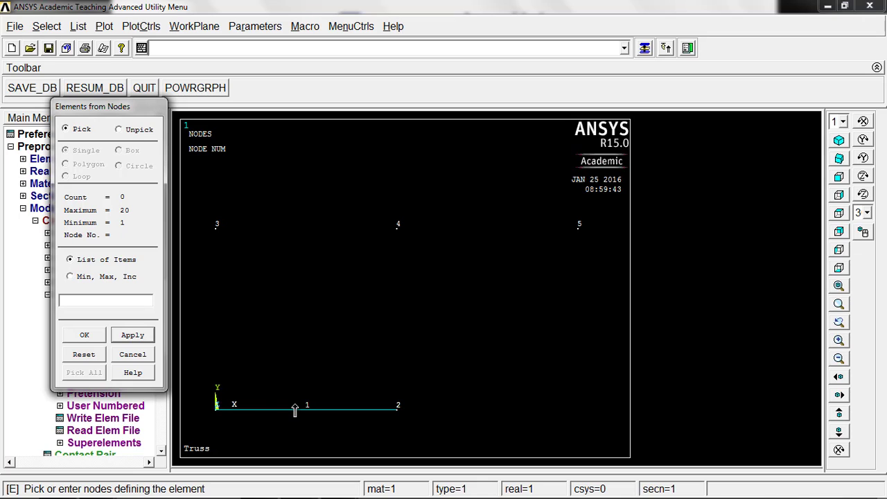
{"action": "left_click", "coordinate": [398, 405]}
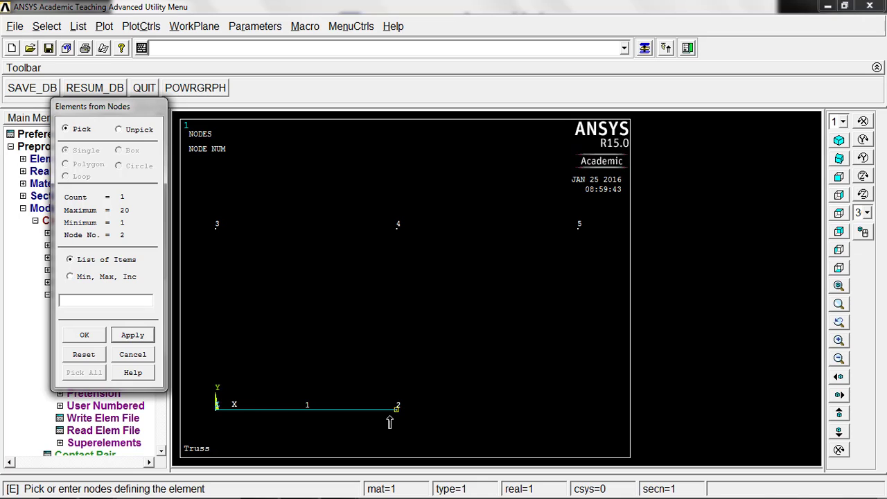
{"action": "mouse_move", "coordinate": [219, 238]}
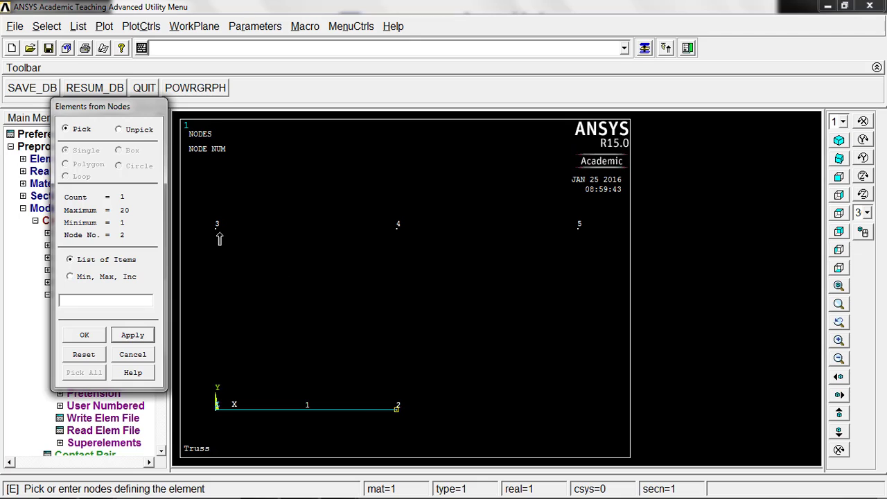
{"action": "left_click", "coordinate": [216, 226]}
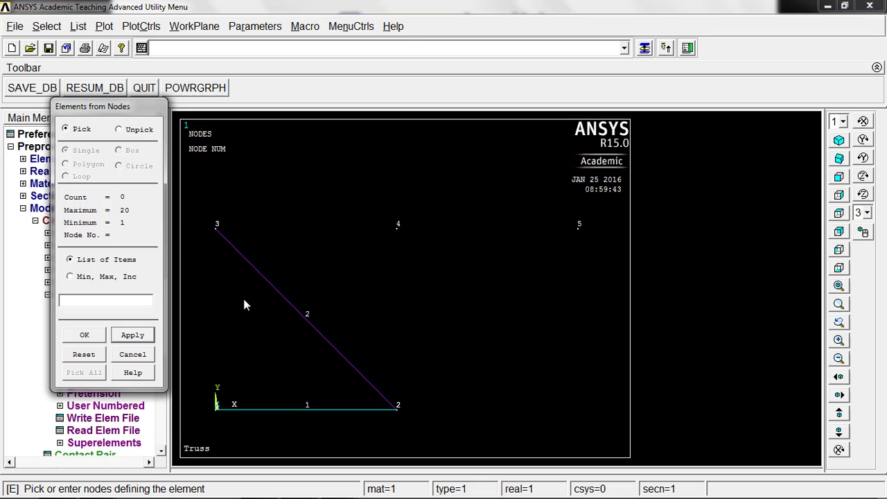
{"action": "mouse_move", "coordinate": [266, 348]}
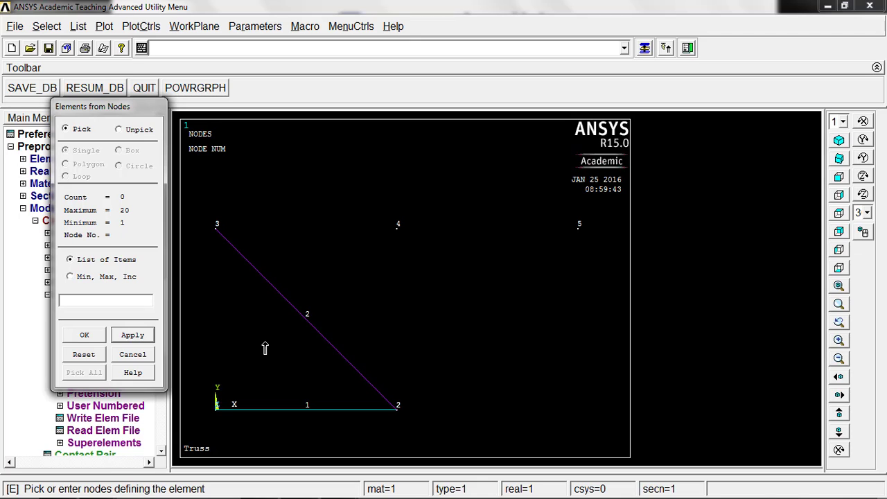
{"action": "mouse_move", "coordinate": [248, 233]}
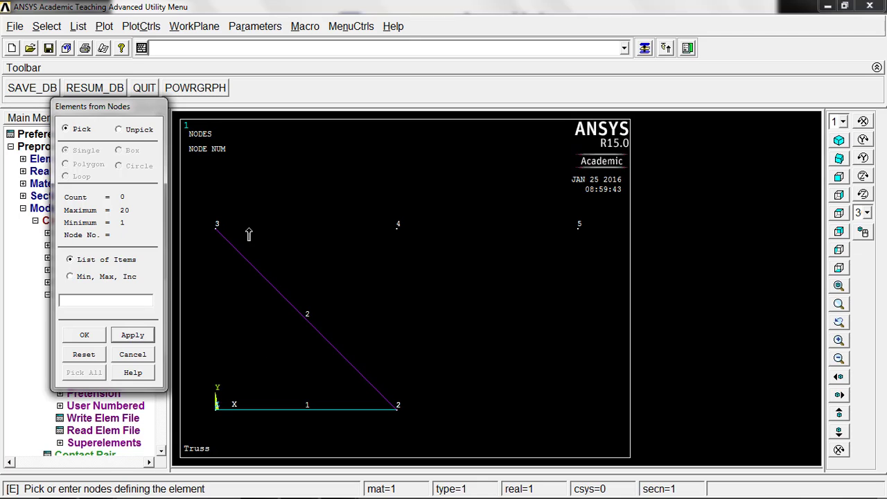
Create the top element between nodes 3 and 4, then start the vertical and top-right members from node 4
{"action": "left_click", "coordinate": [216, 228]}
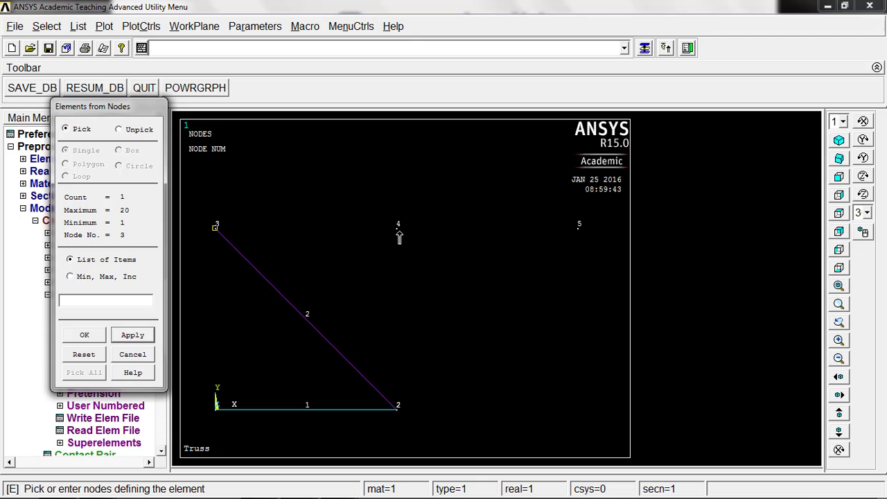
{"action": "left_click", "coordinate": [398, 225]}
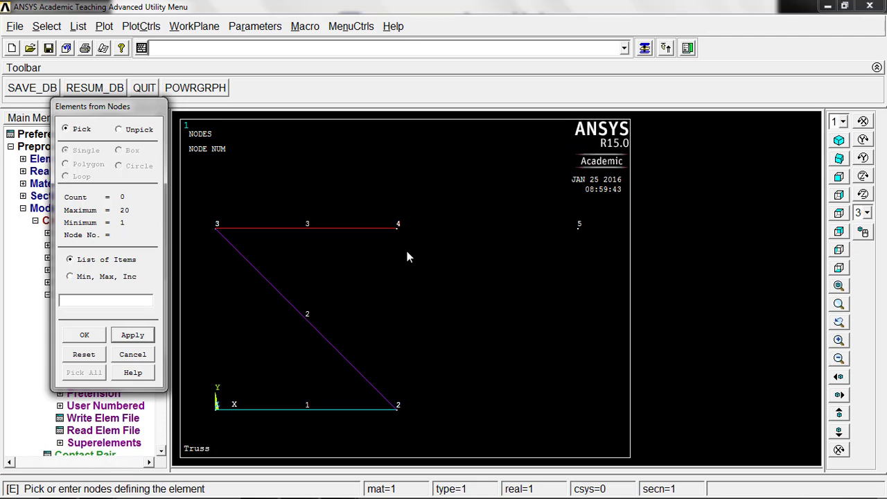
{"action": "mouse_move", "coordinate": [396, 374]}
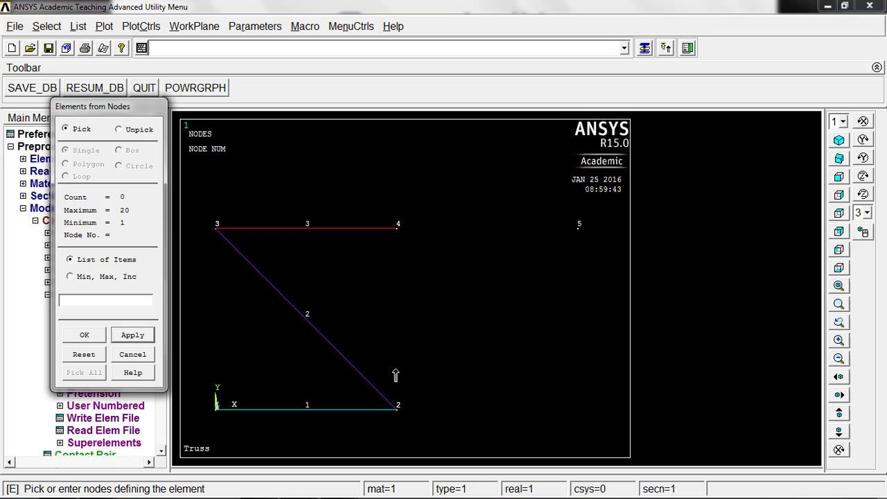
{"action": "left_click", "coordinate": [398, 225]}
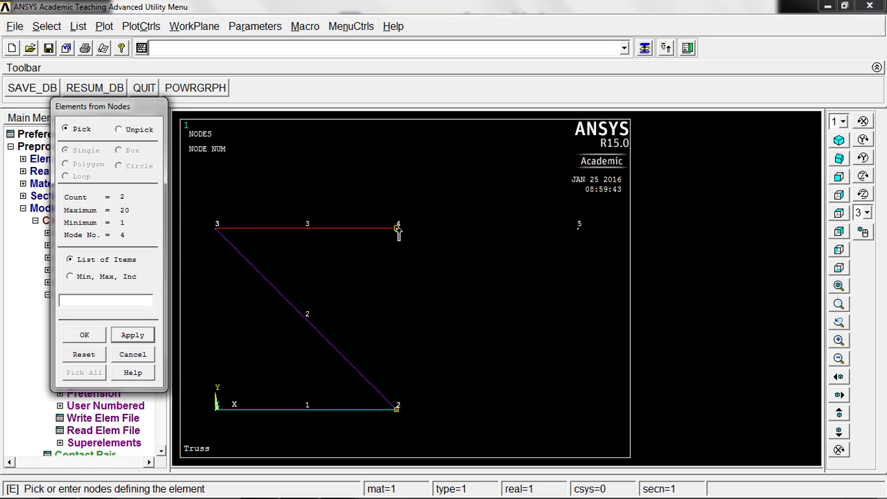
{"action": "mouse_move", "coordinate": [469, 223]}
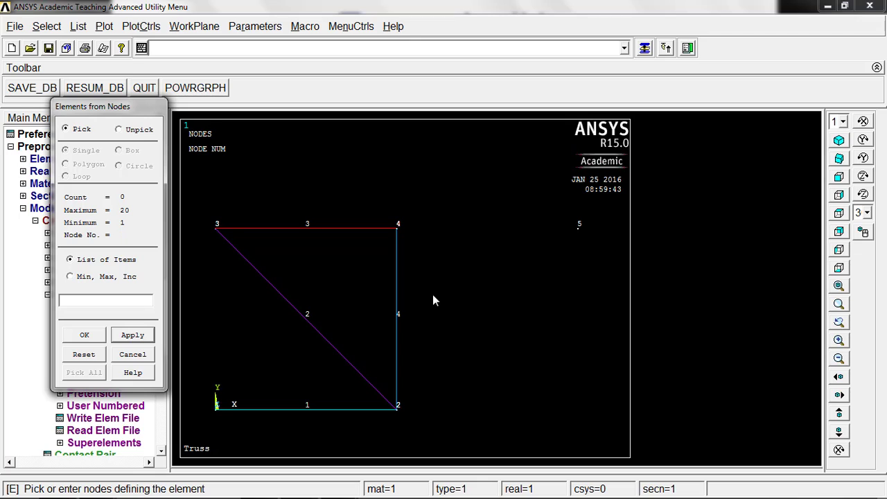
{"action": "mouse_move", "coordinate": [405, 416]}
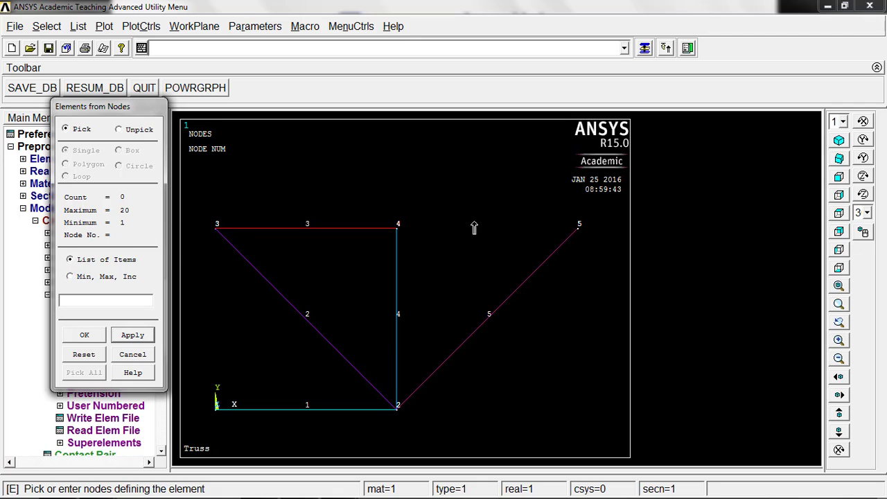
{"action": "left_click", "coordinate": [397, 225]}
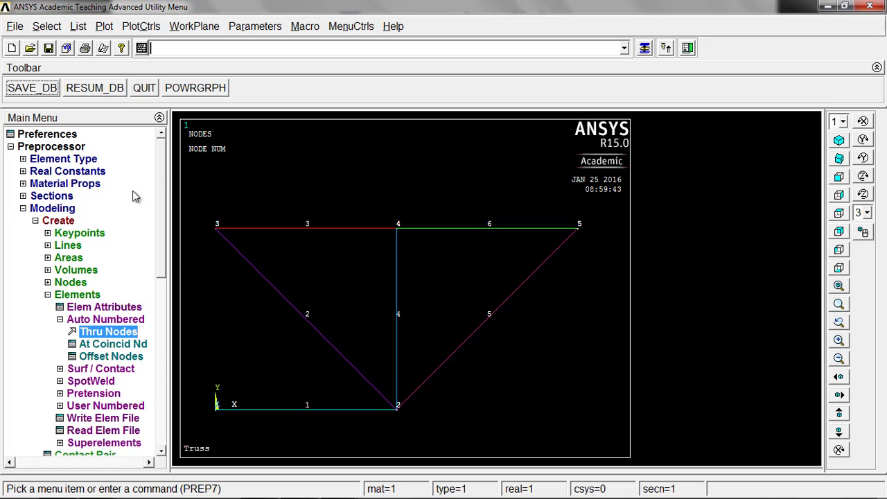
{"action": "mouse_move", "coordinate": [233, 203]}
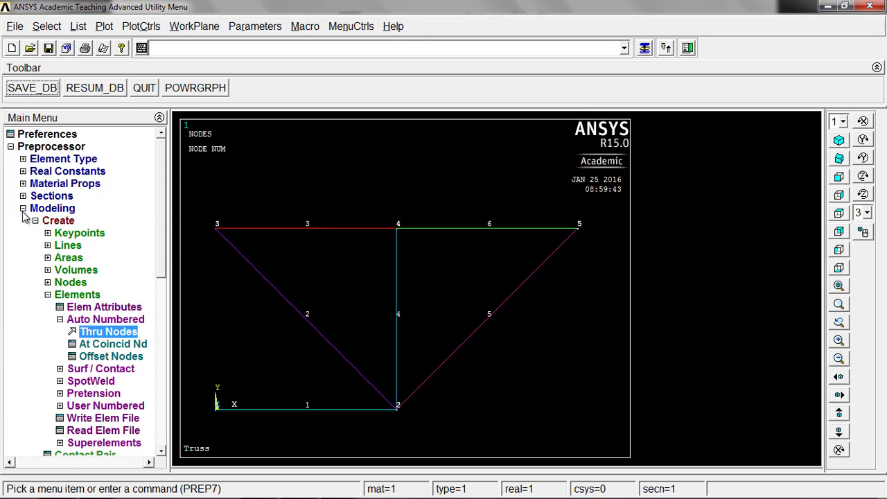
Leave preprocessing and bring up Solution > Define Loads > Apply > Structural load types
{"action": "left_click", "coordinate": [53, 208]}
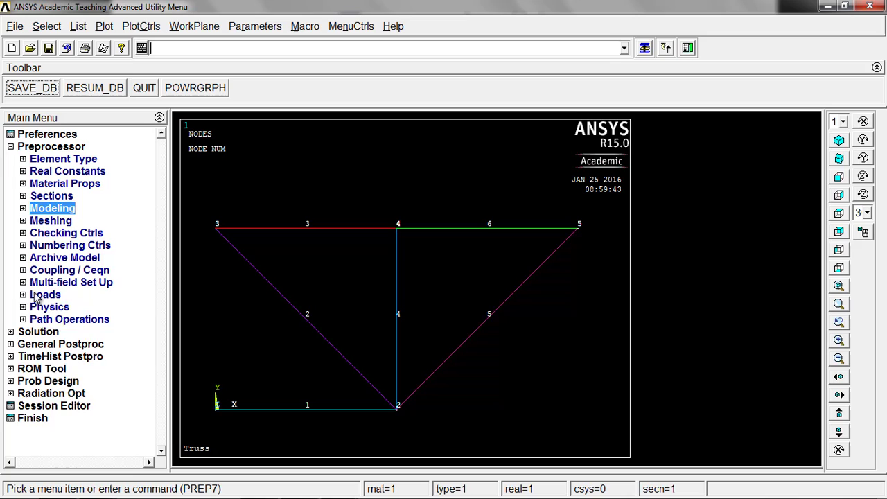
{"action": "left_click", "coordinate": [44, 294]}
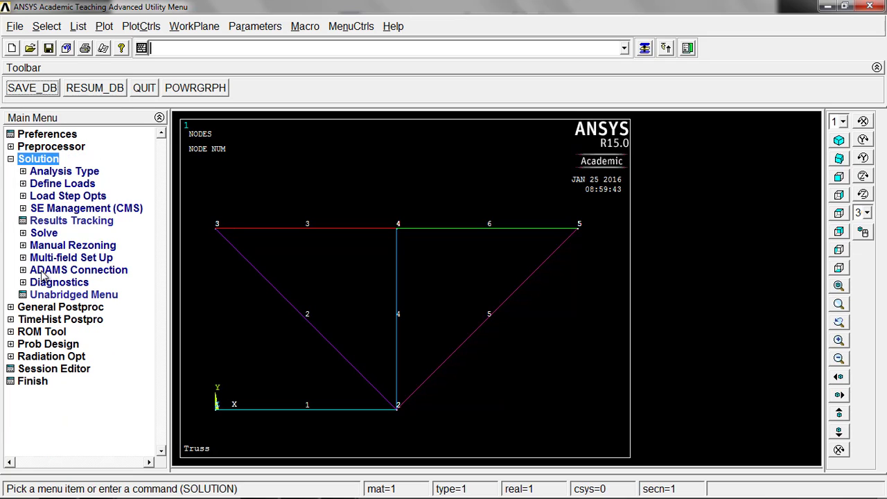
{"action": "left_click", "coordinate": [61, 183]}
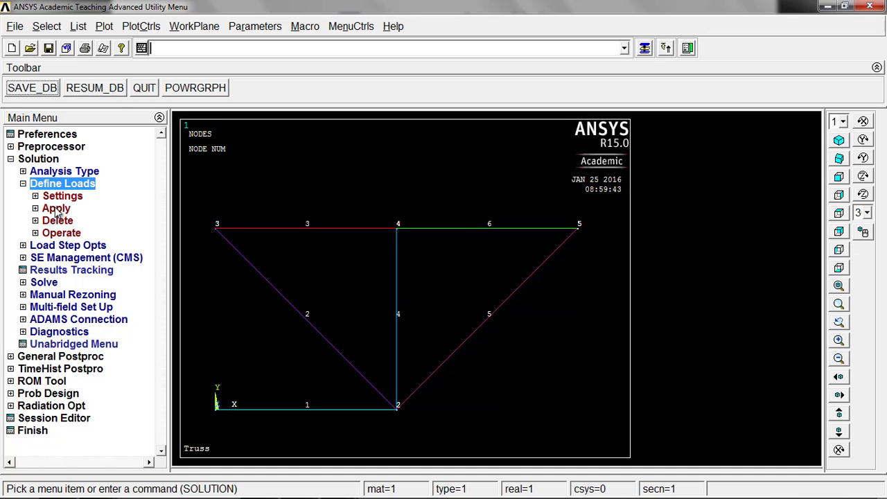
{"action": "left_click", "coordinate": [56, 208]}
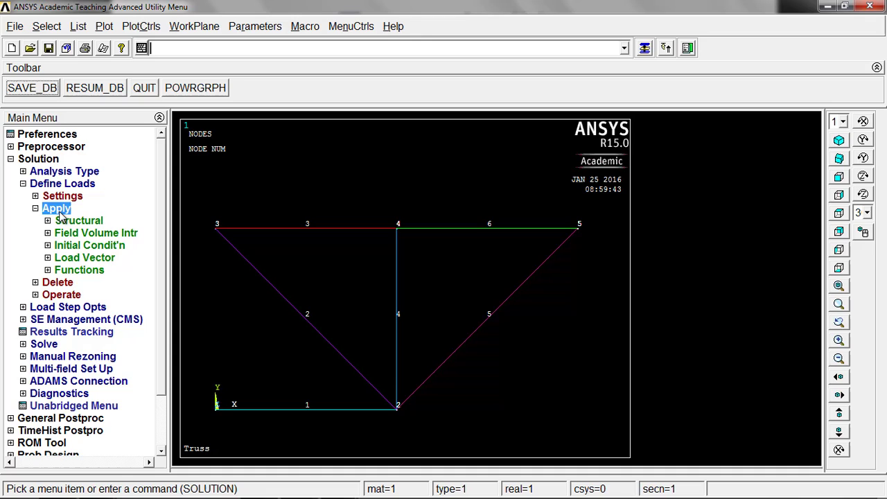
{"action": "left_click", "coordinate": [79, 219]}
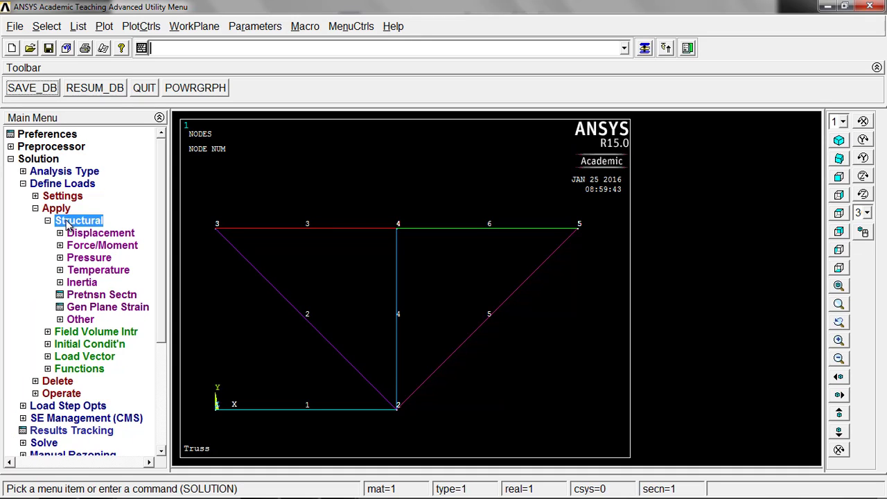
{"action": "mouse_move", "coordinate": [90, 238]}
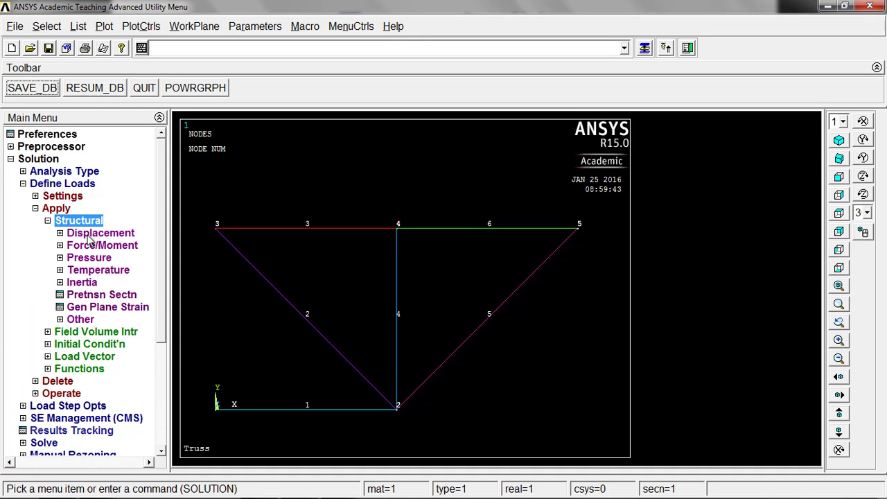
Begin a nodal displacement constraint and pick nodes 1 and 3 as the supports
{"action": "left_click", "coordinate": [100, 233]}
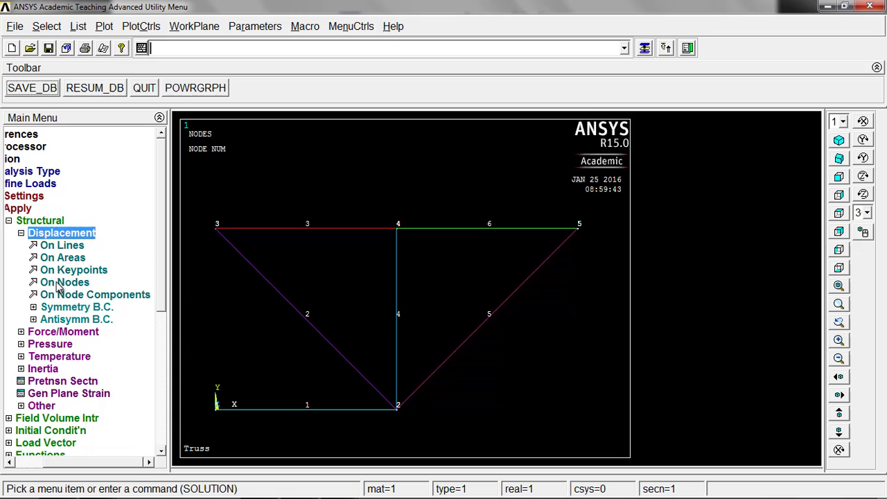
{"action": "left_click", "coordinate": [64, 282]}
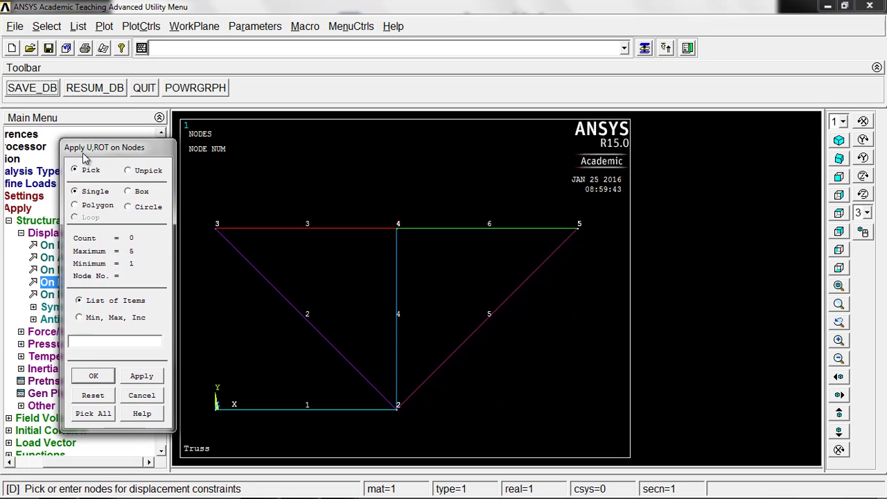
{"action": "mouse_move", "coordinate": [118, 158]}
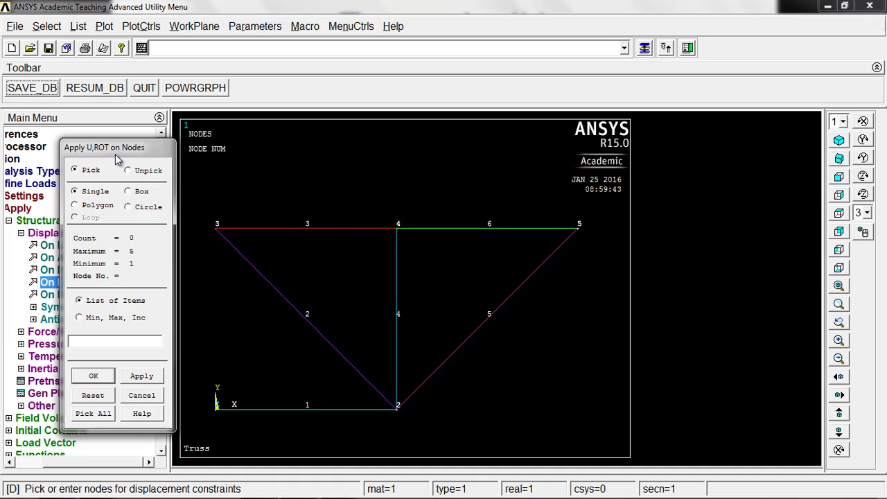
{"action": "mouse_move", "coordinate": [138, 160]}
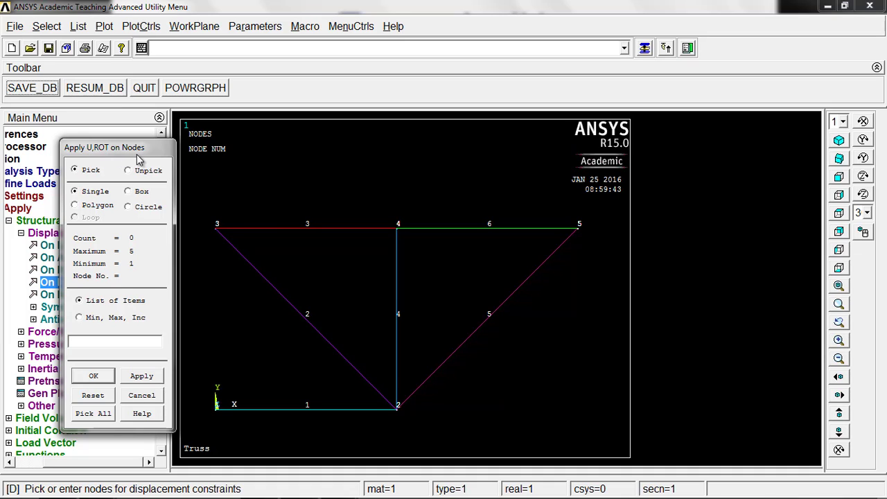
{"action": "left_click", "coordinate": [114, 341]}
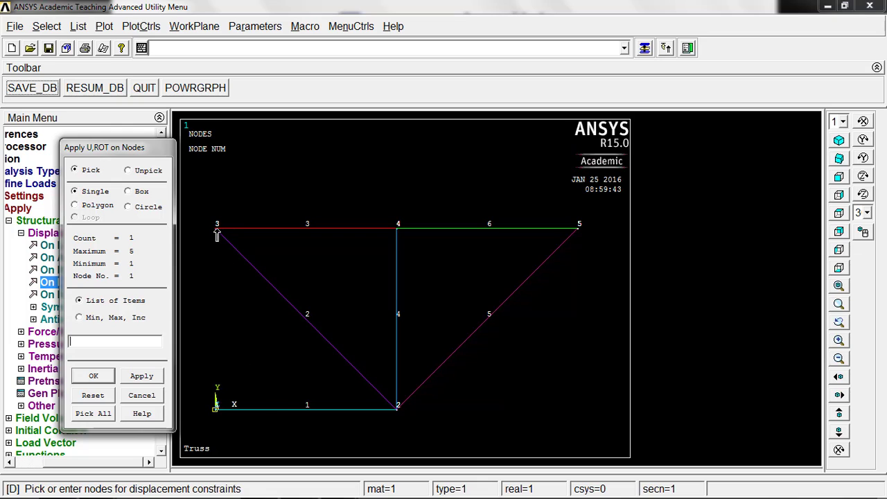
{"action": "left_click", "coordinate": [216, 231]}
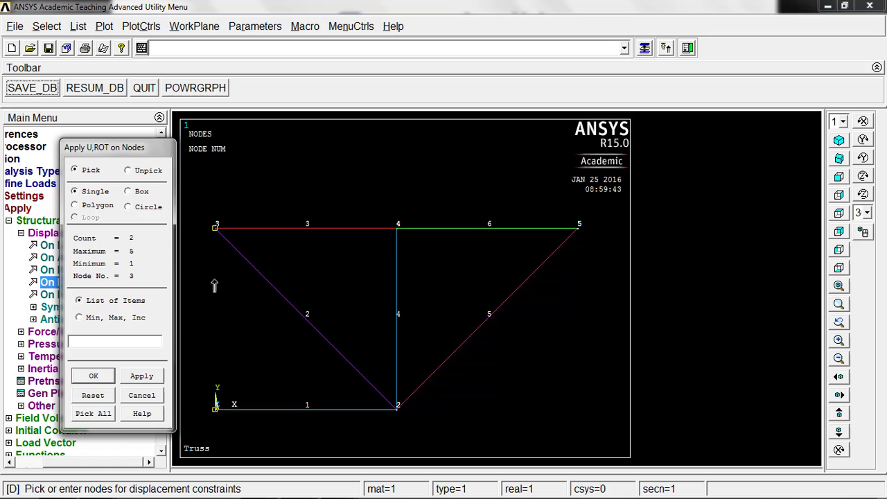
{"action": "mouse_move", "coordinate": [233, 322]}
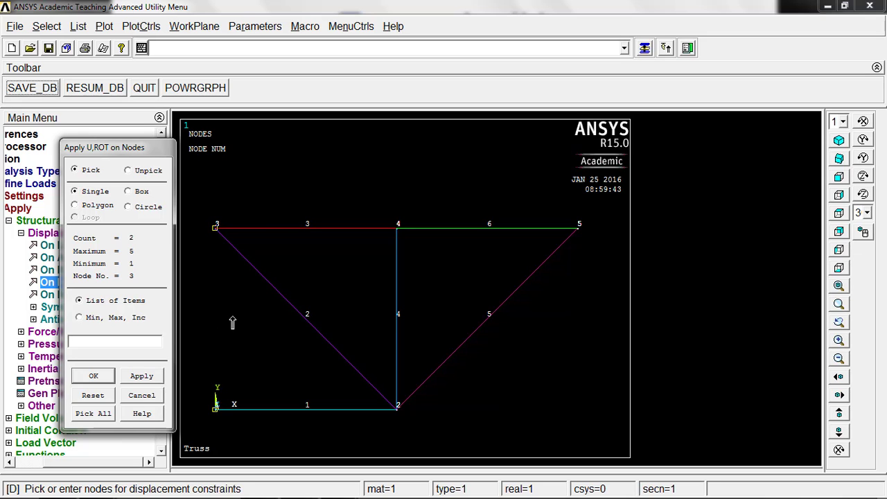
{"action": "left_click", "coordinate": [92, 374]}
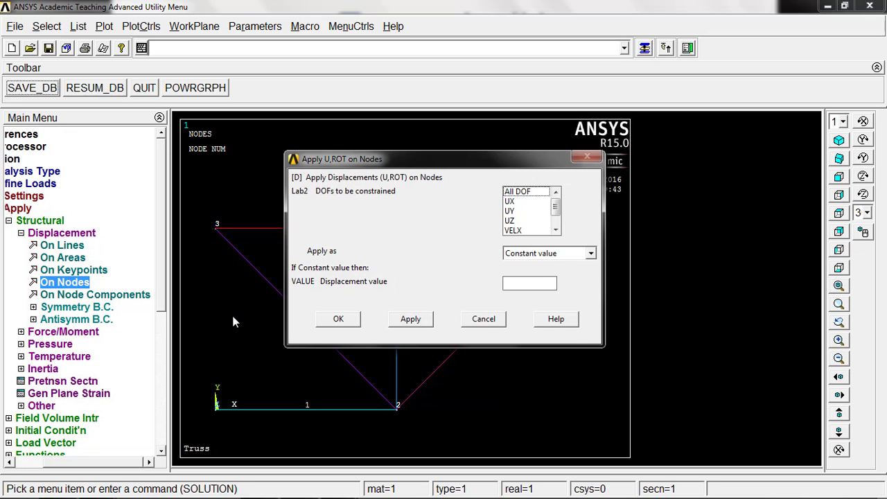
Constrain All DOF of nodes 1 and 3 with a displacement value of 0
{"action": "left_click", "coordinate": [519, 191]}
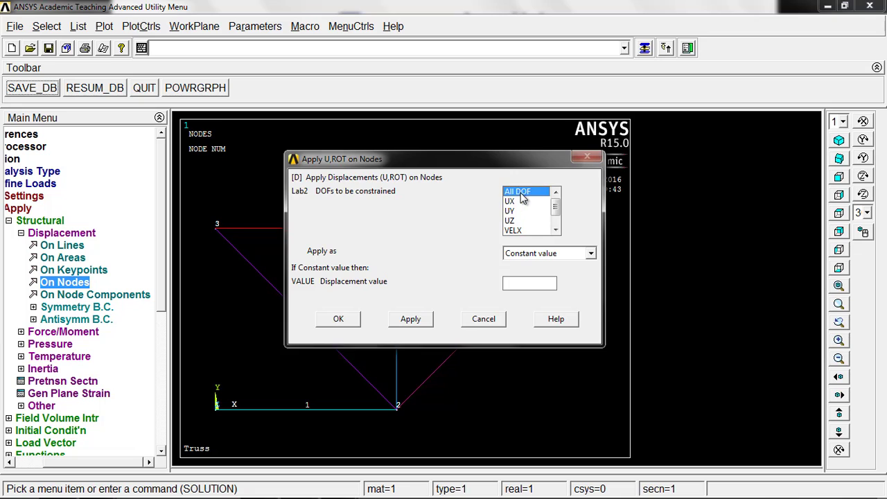
{"action": "mouse_move", "coordinate": [479, 255]}
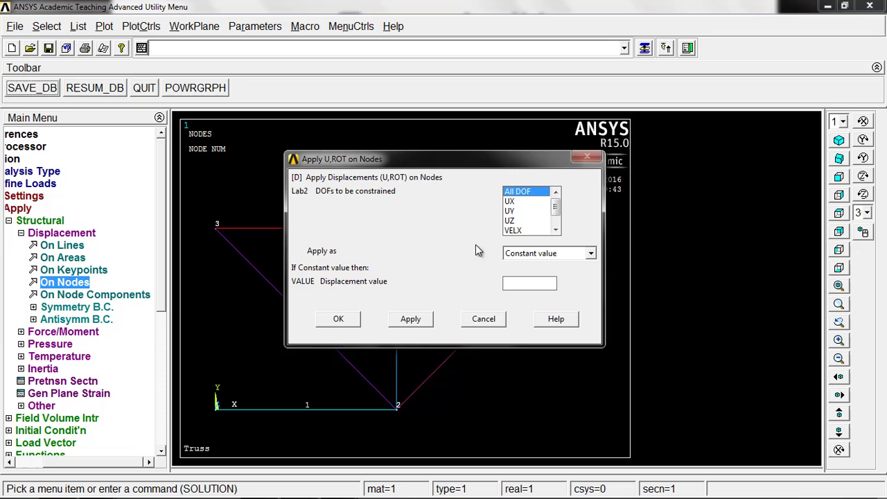
{"action": "mouse_move", "coordinate": [515, 259]}
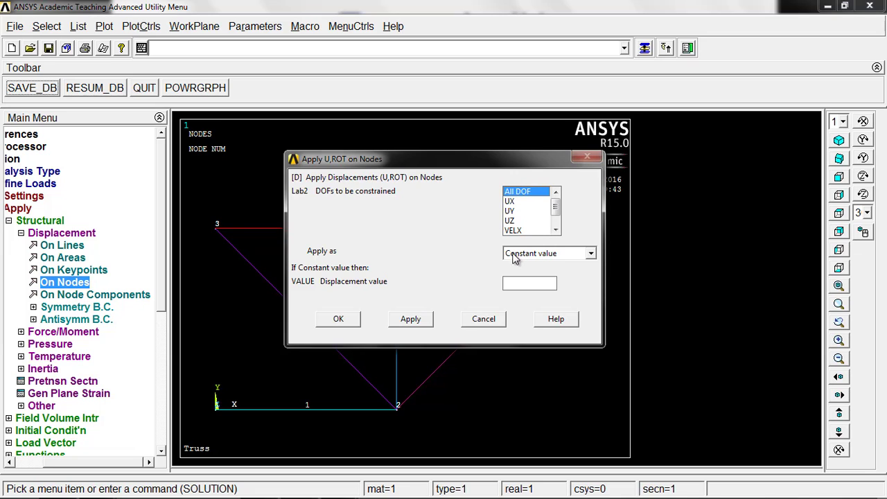
{"action": "left_click", "coordinate": [530, 283]}
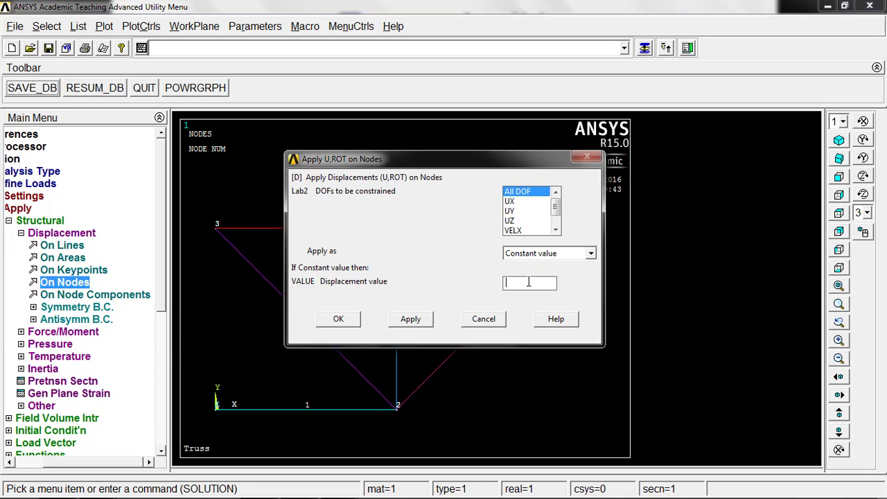
{"action": "type", "text": "0"}
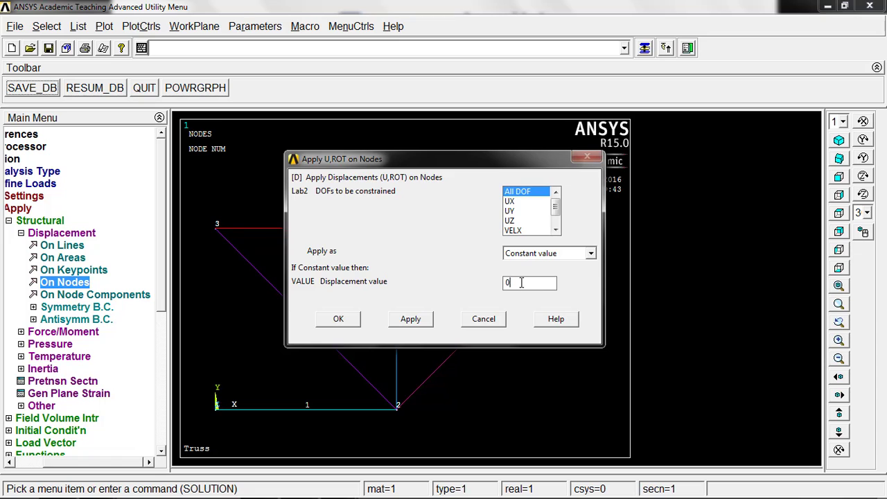
{"action": "left_click", "coordinate": [338, 318]}
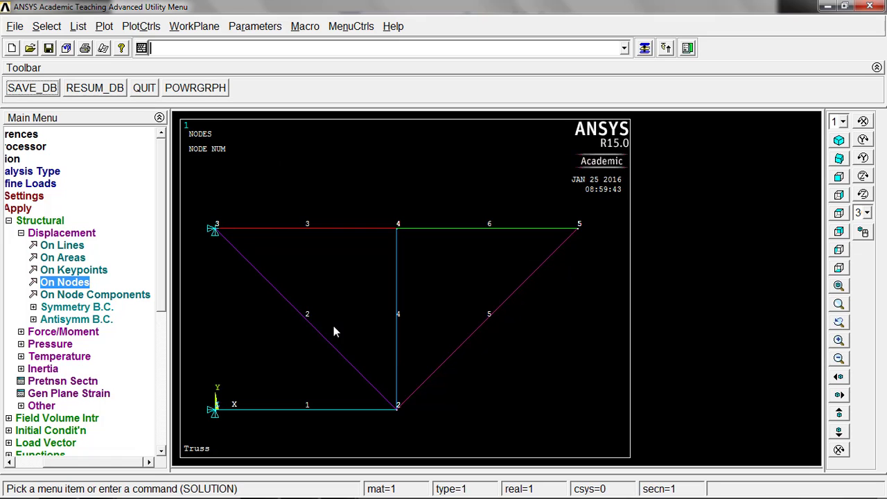
{"action": "mouse_move", "coordinate": [210, 410]}
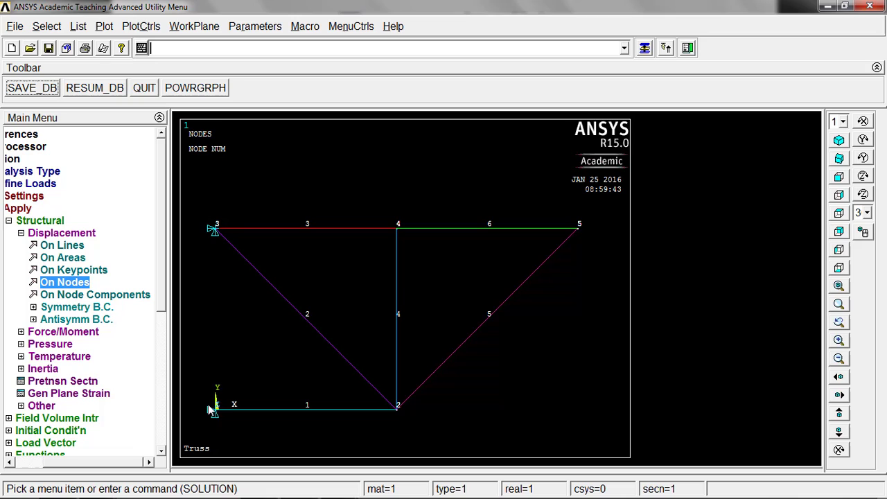
{"action": "mouse_move", "coordinate": [335, 396]}
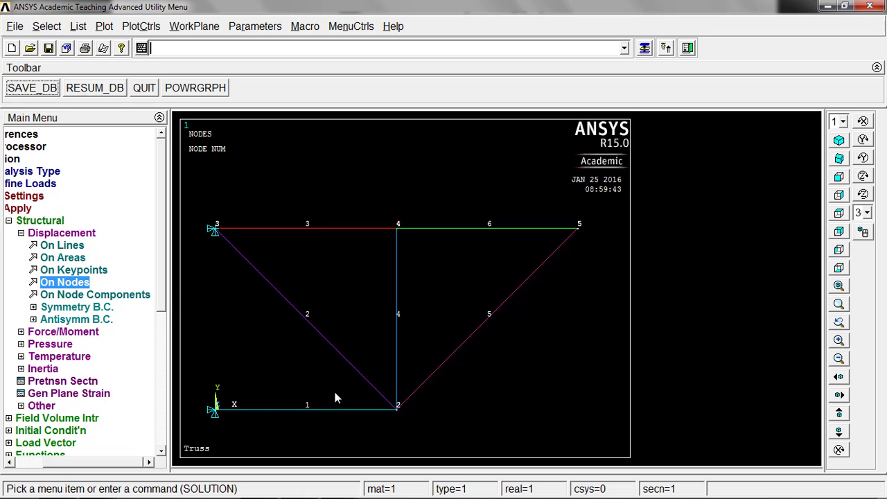
{"action": "mouse_move", "coordinate": [129, 305]}
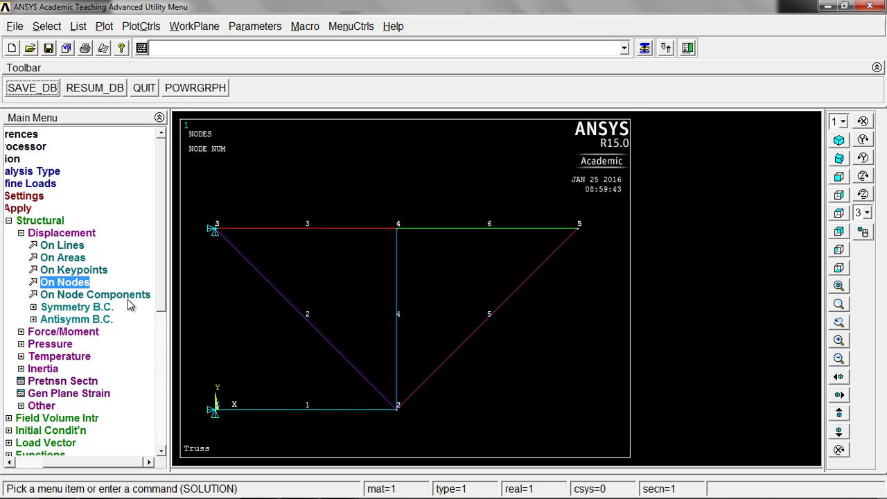
{"action": "mouse_move", "coordinate": [54, 266]}
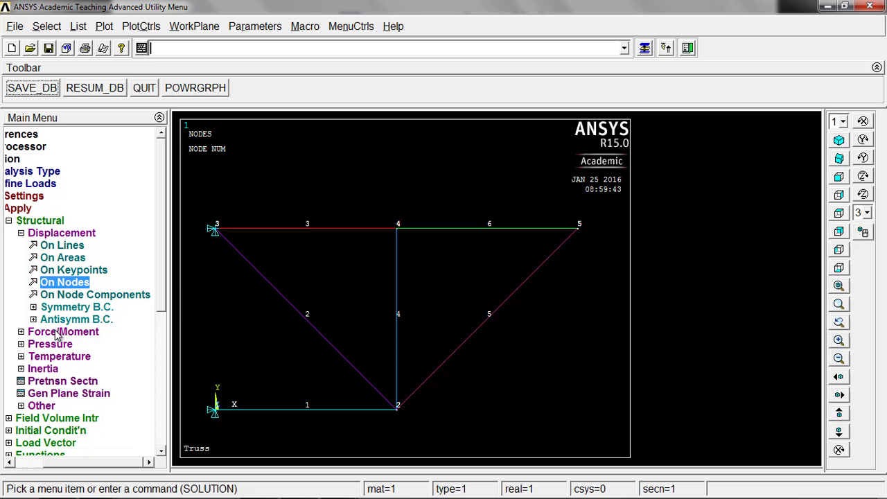
Begin a nodal Force/Moment load and pick nodes 4 and 5 to receive it
{"action": "left_click", "coordinate": [64, 331]}
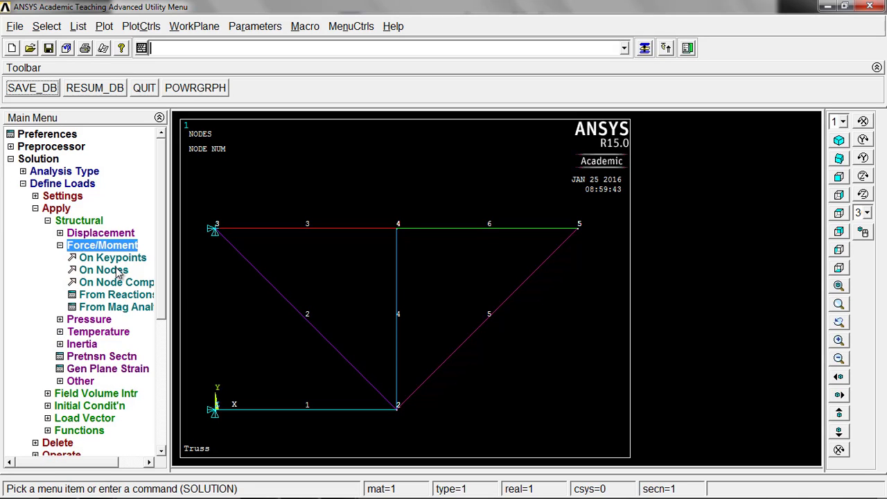
{"action": "left_click", "coordinate": [102, 269]}
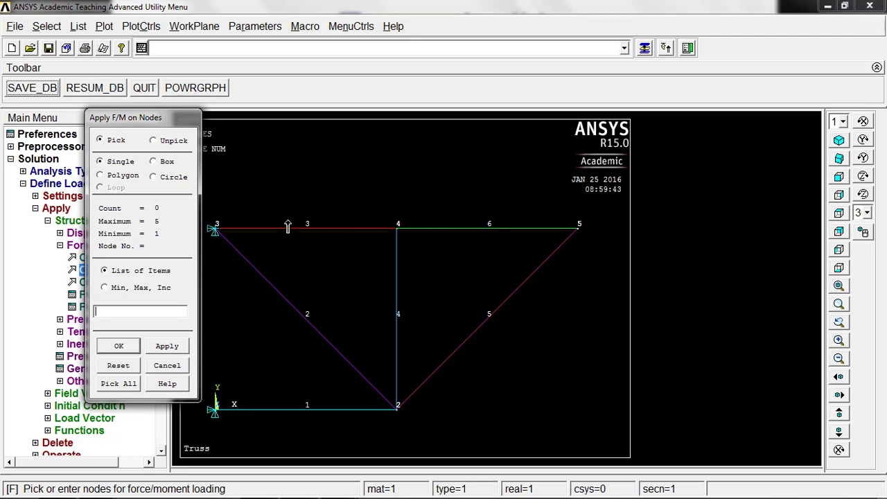
{"action": "left_click", "coordinate": [397, 229]}
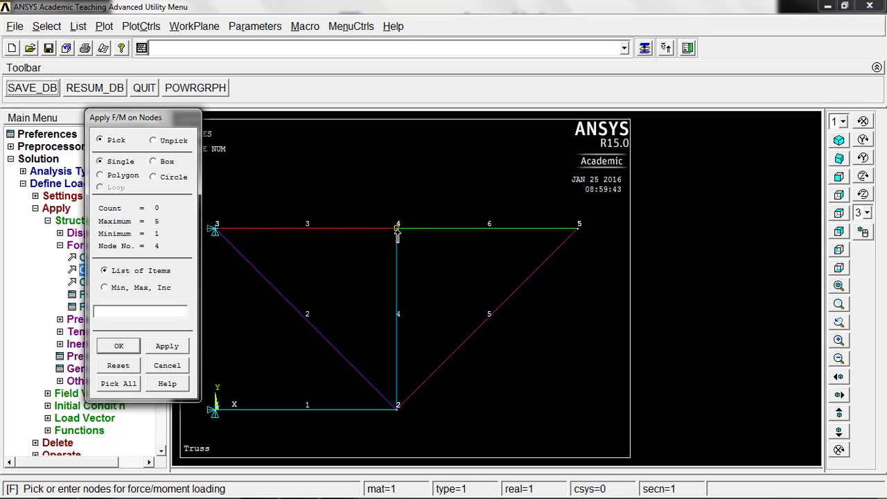
{"action": "left_click", "coordinate": [580, 227]}
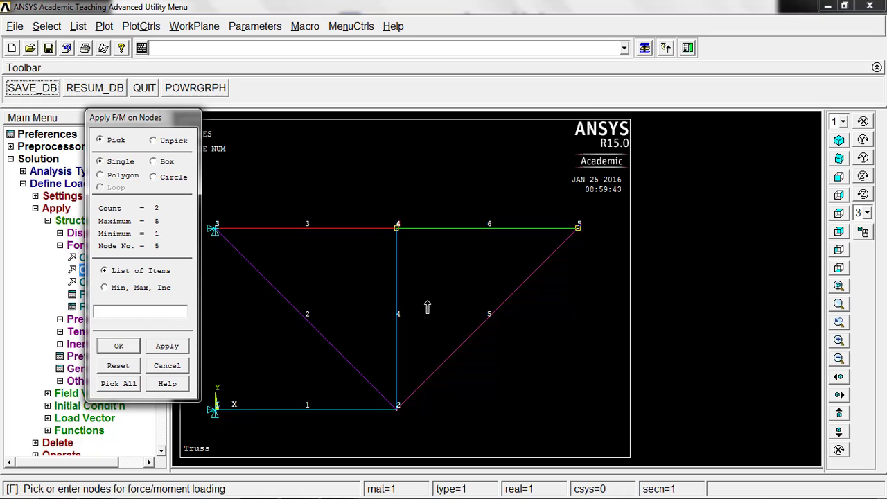
{"action": "left_click", "coordinate": [120, 346]}
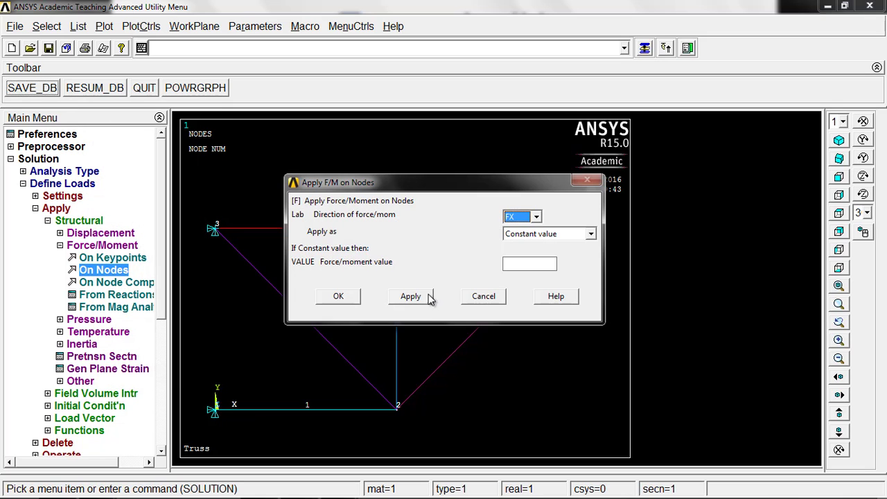
{"action": "mouse_move", "coordinate": [224, 397]}
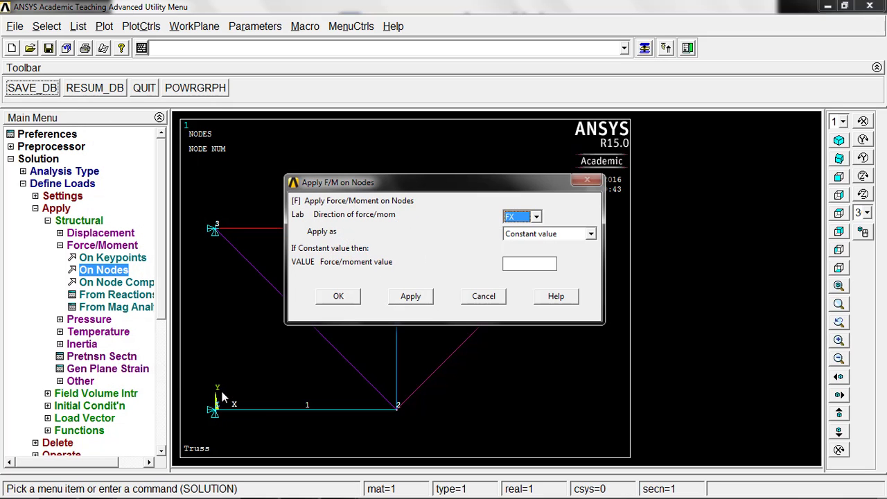
{"action": "mouse_move", "coordinate": [230, 401]}
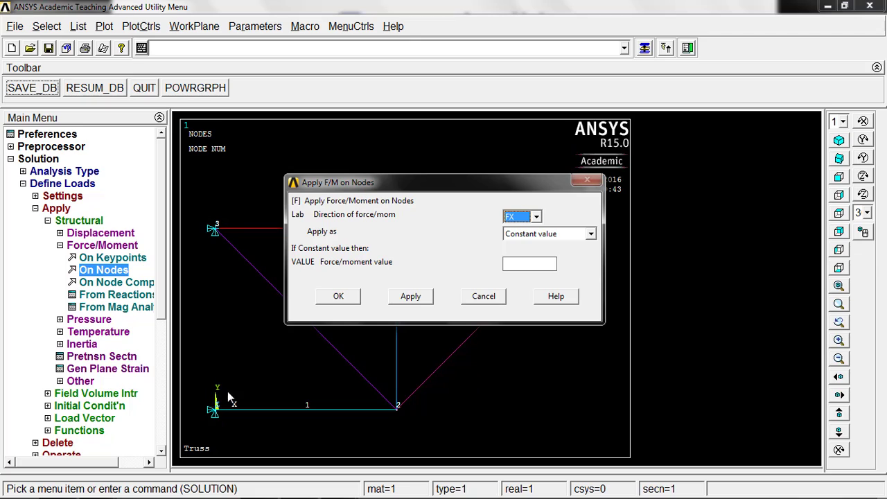
Apply a force of -500 in the FY direction to nodes 4 and 5
{"action": "left_click", "coordinate": [535, 216]}
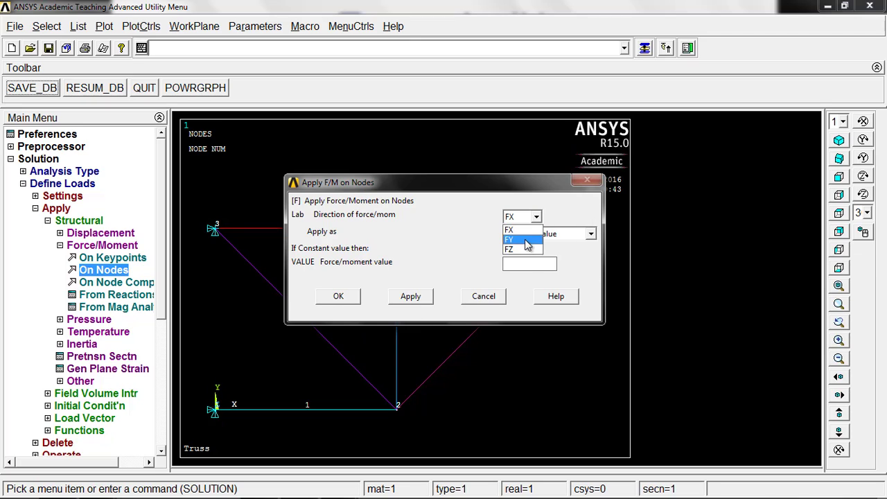
{"action": "left_click", "coordinate": [511, 239]}
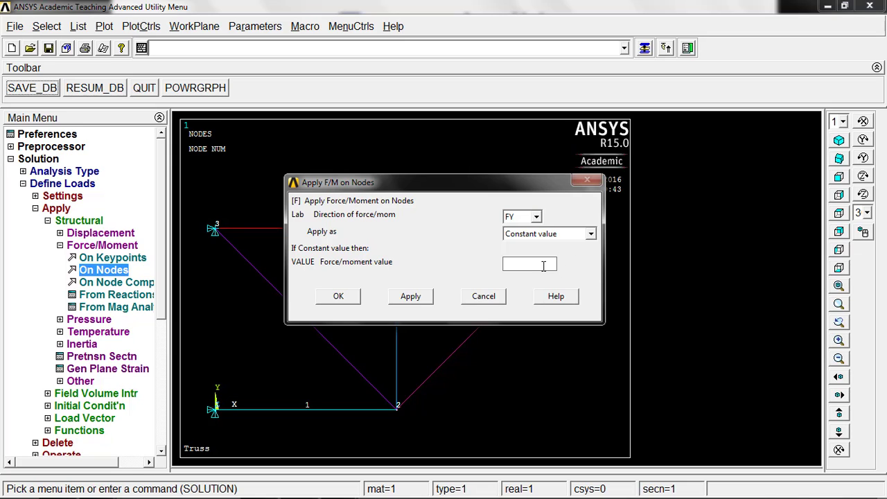
{"action": "type", "text": "-500"}
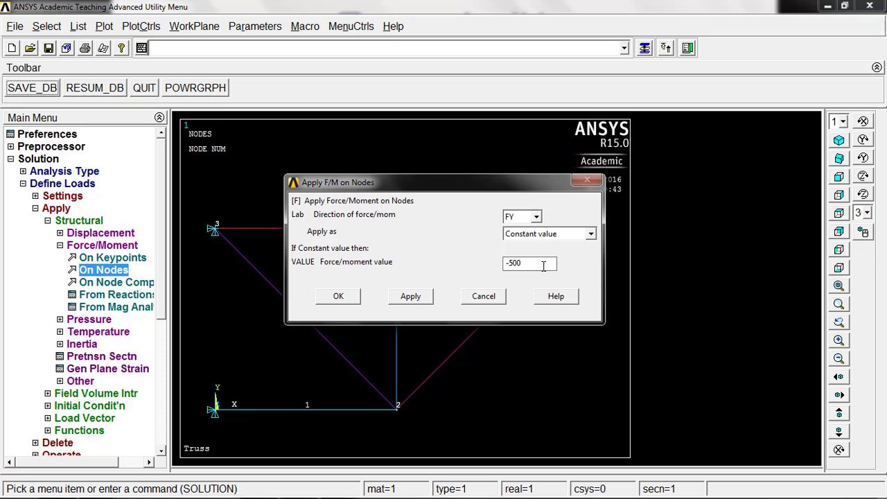
{"action": "left_click", "coordinate": [338, 297]}
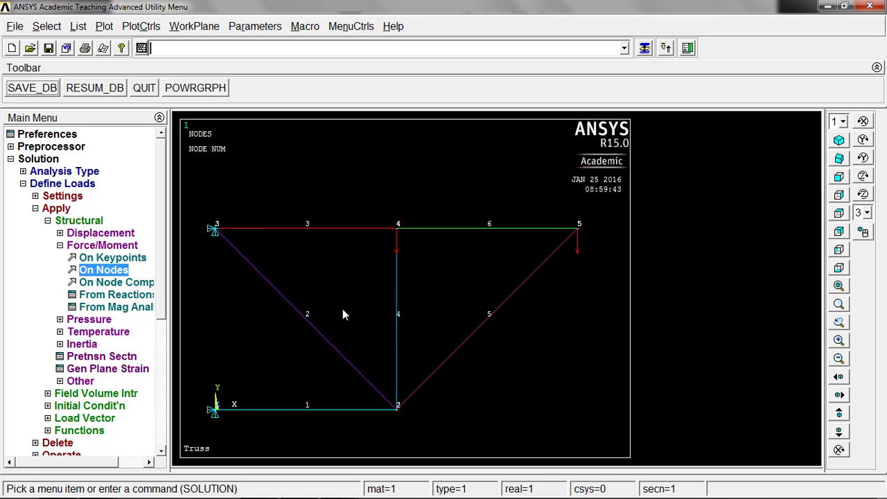
{"action": "mouse_move", "coordinate": [409, 192]}
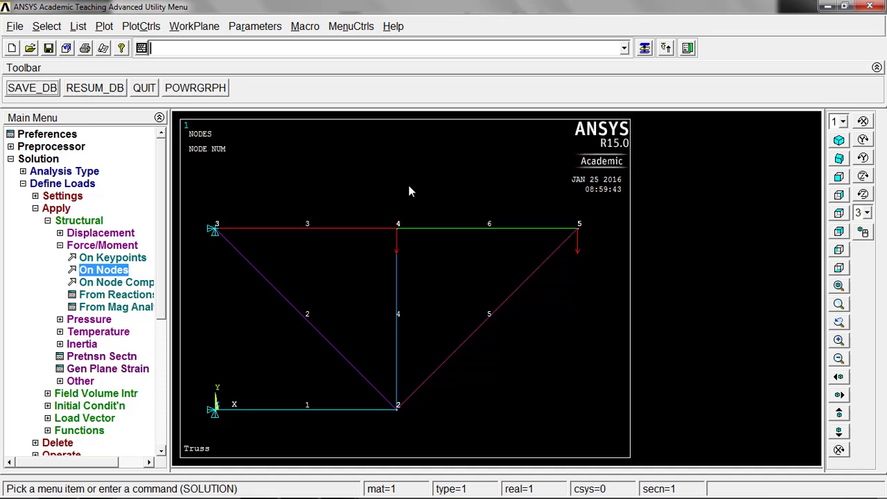
{"action": "mouse_move", "coordinate": [399, 248]}
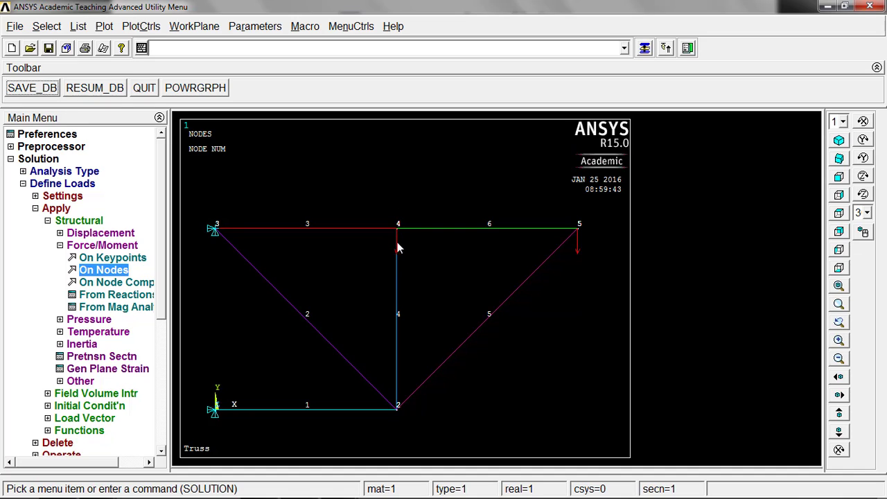
{"action": "mouse_move", "coordinate": [108, 118]}
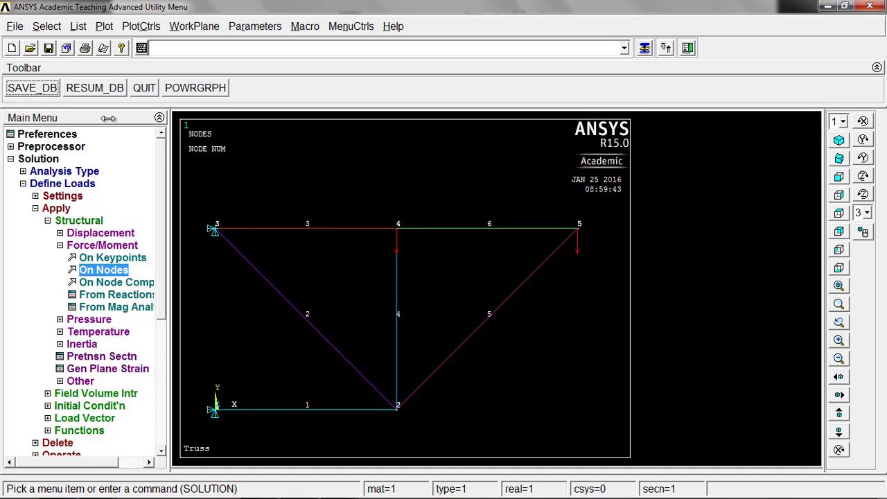